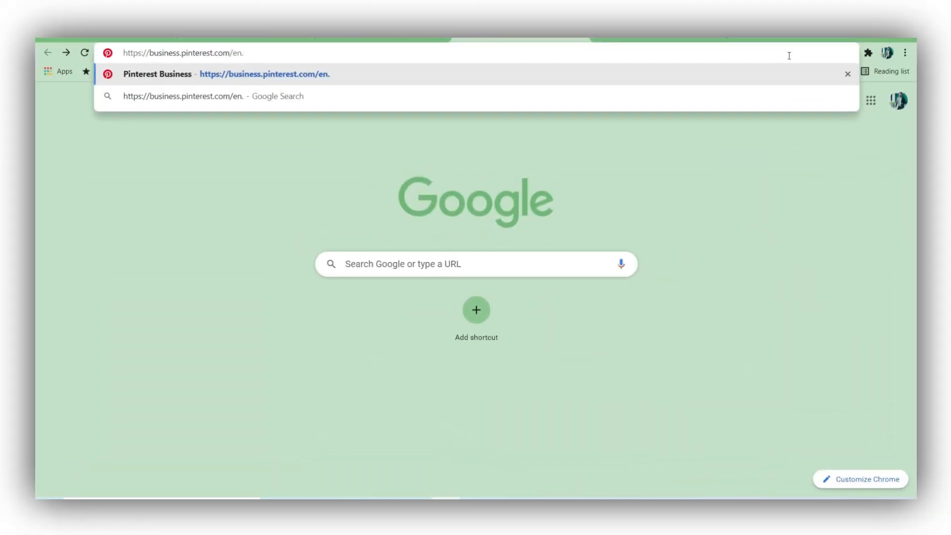
- Create a business account at business.pinterest.com with email, password and age 28
click(158, 73)
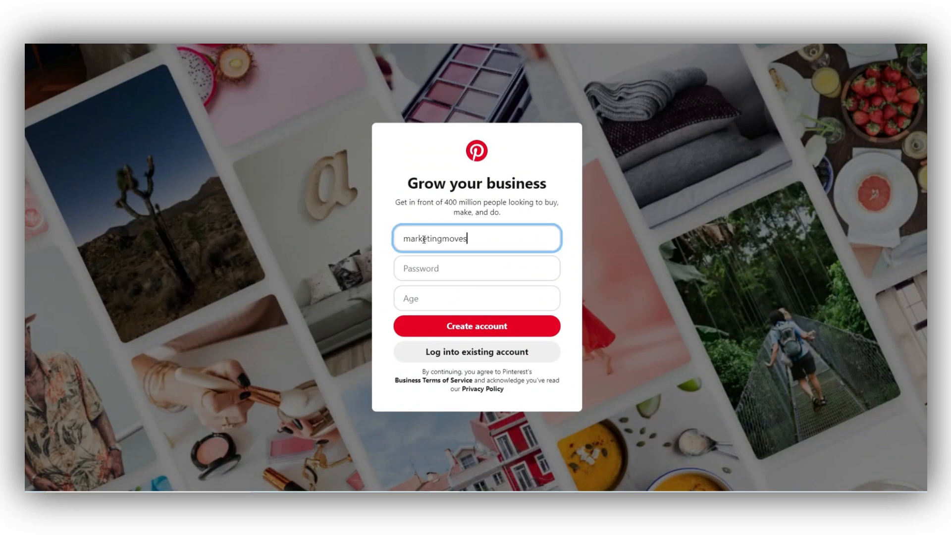
text(@gmail.com)
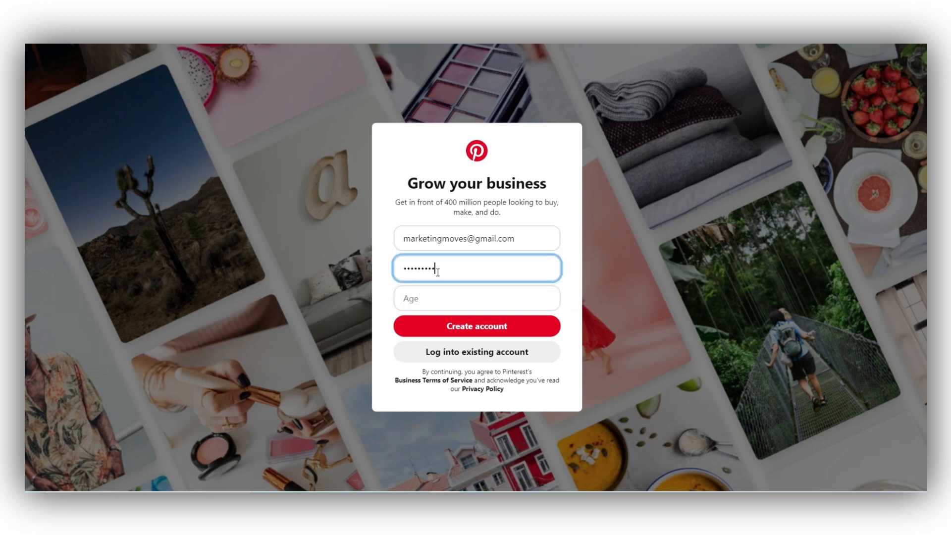
text(28)
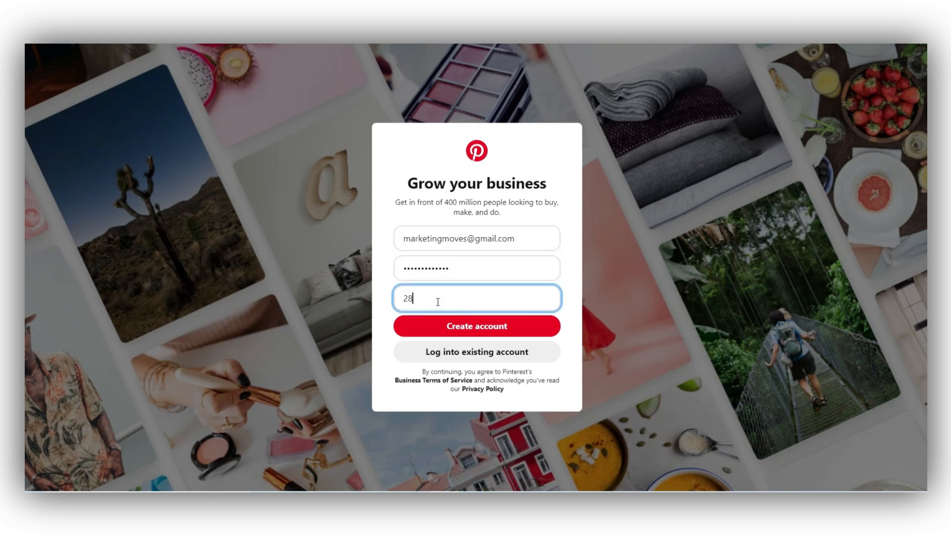
click(476, 326)
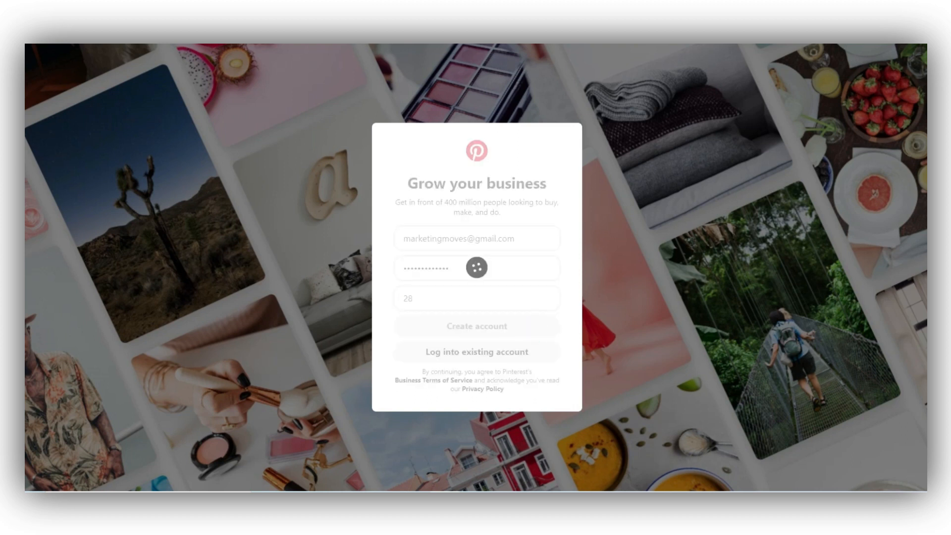
click(476, 326)
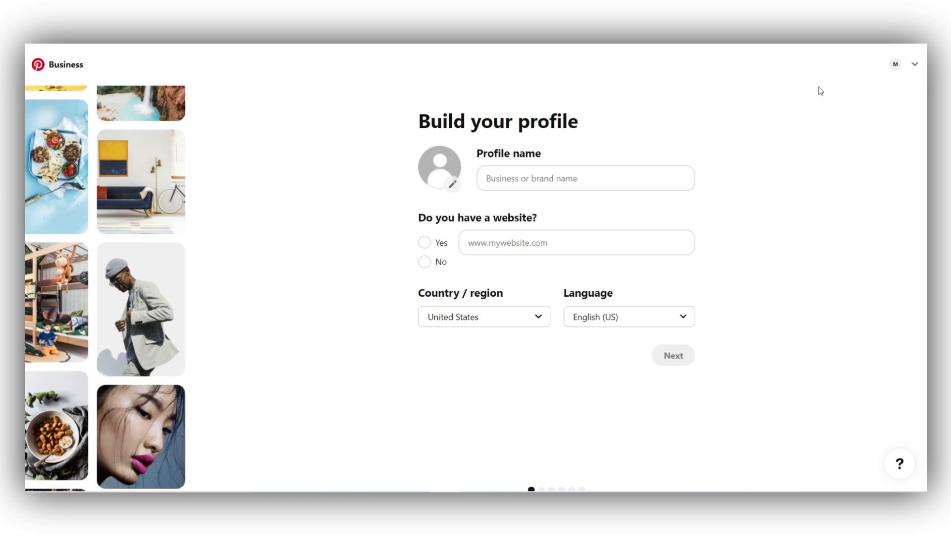
click(584, 179)
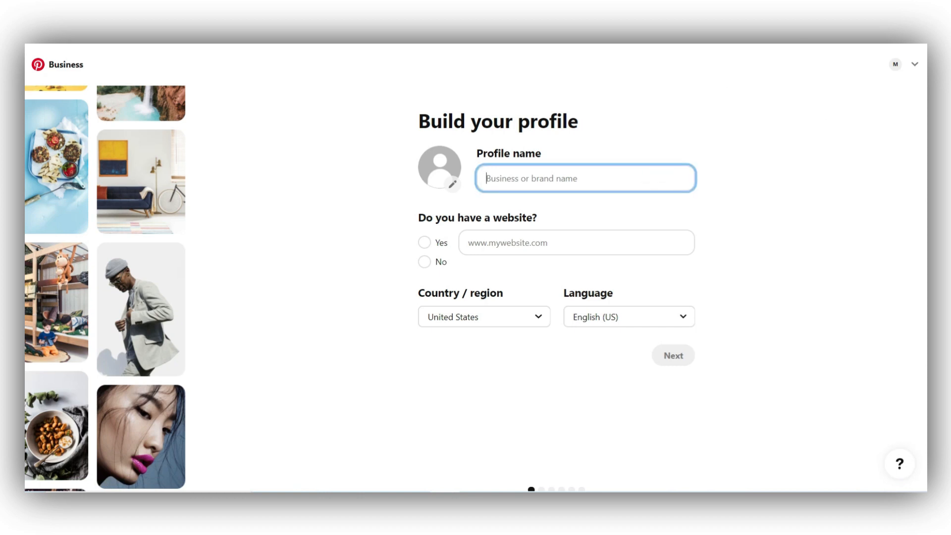
text(Marketing Moves)
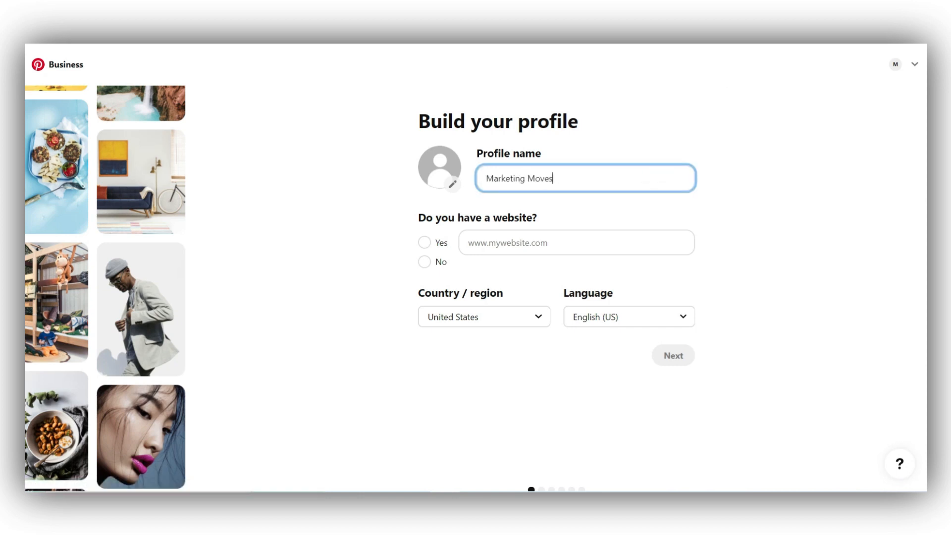
click(424, 243)
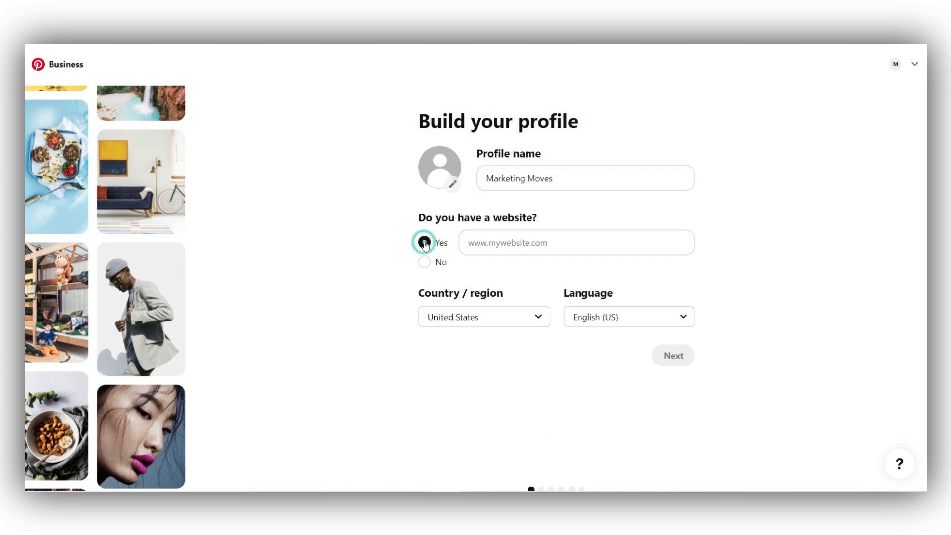
text(www.marketingmoves.com)
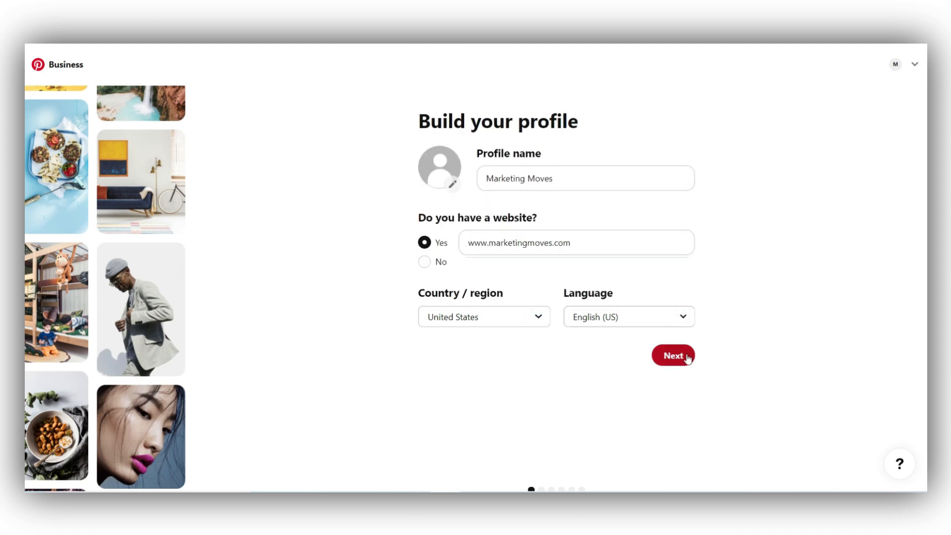
click(672, 356)
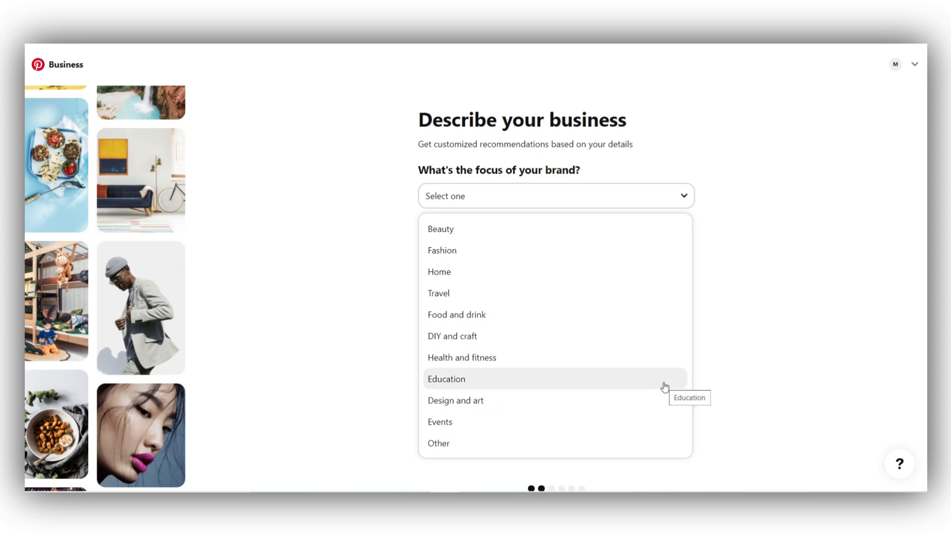
- Answer setup as Education focus with traffic goals, Blogger type, not sure yet about ads
click(446, 378)
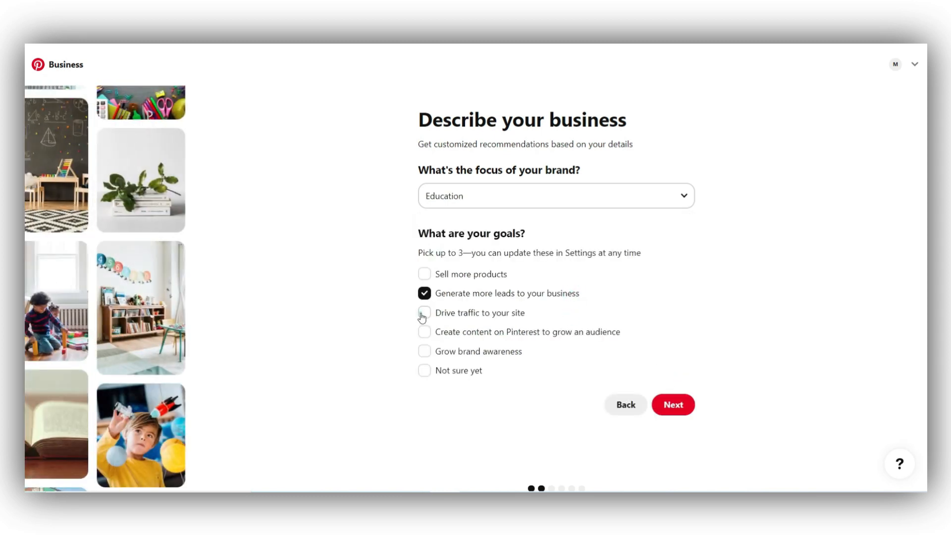
click(674, 405)
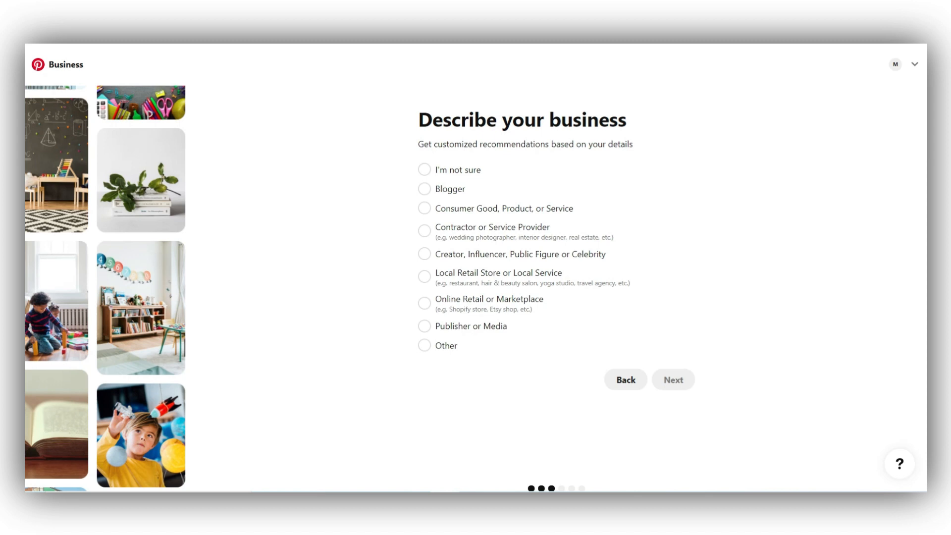
click(423, 188)
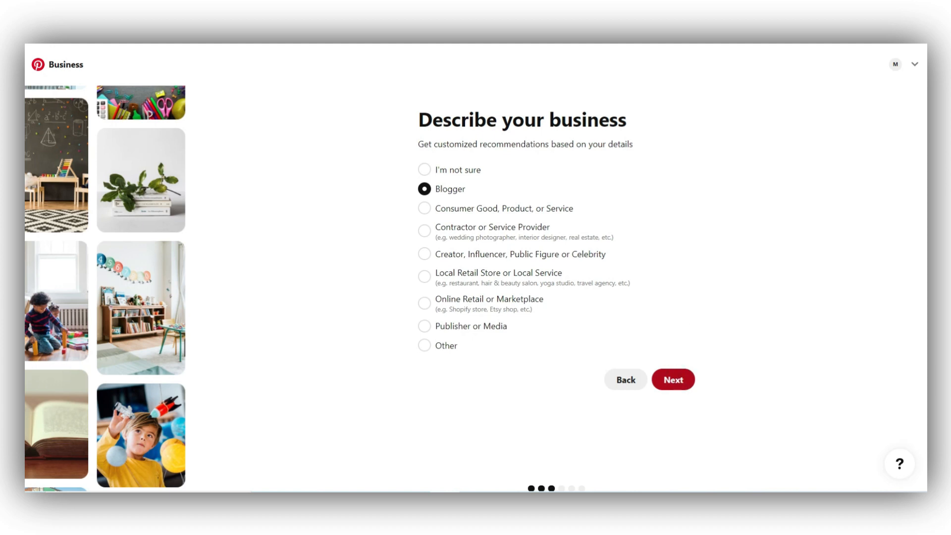
click(673, 379)
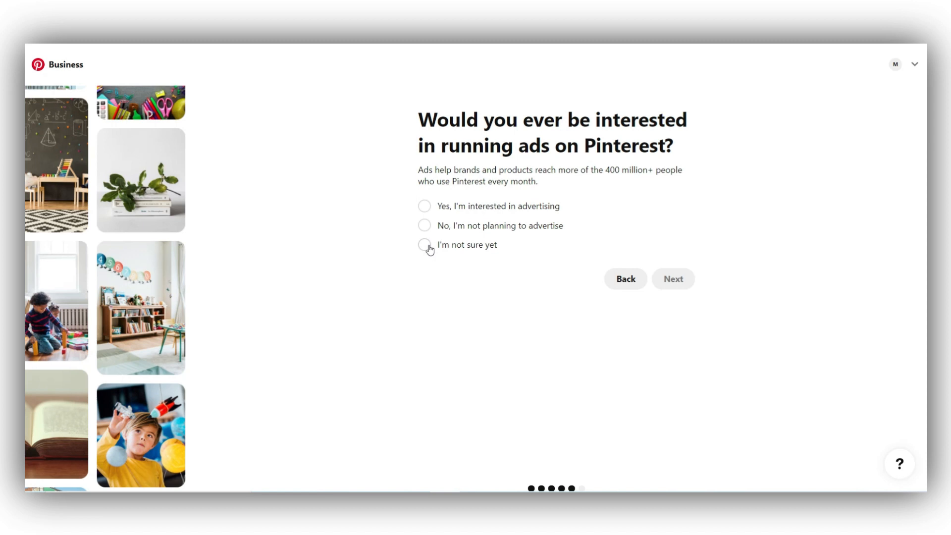
click(424, 245)
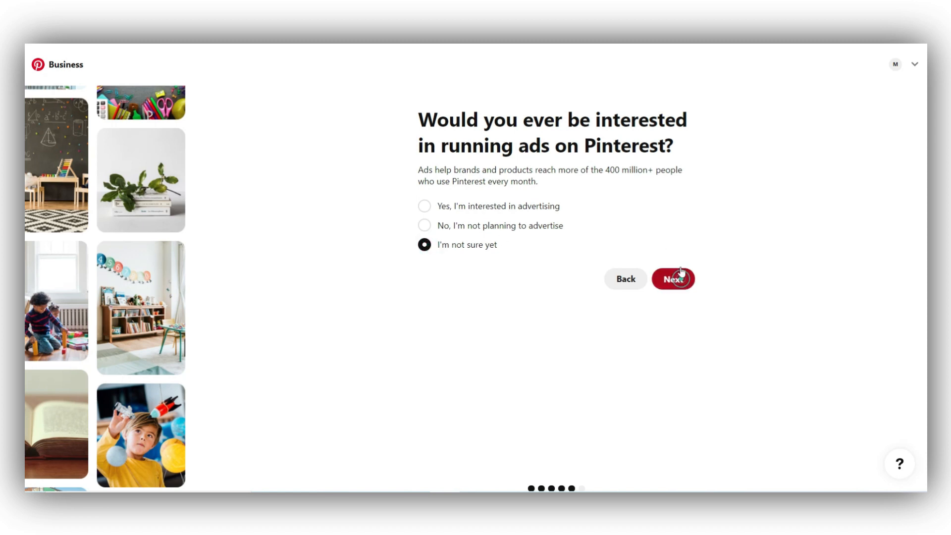
click(674, 279)
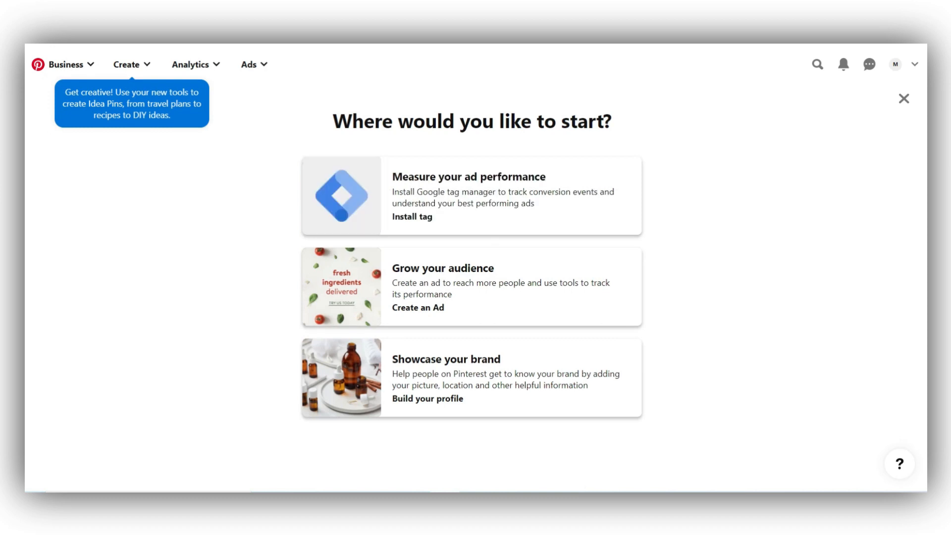
mouse_move(626, 198)
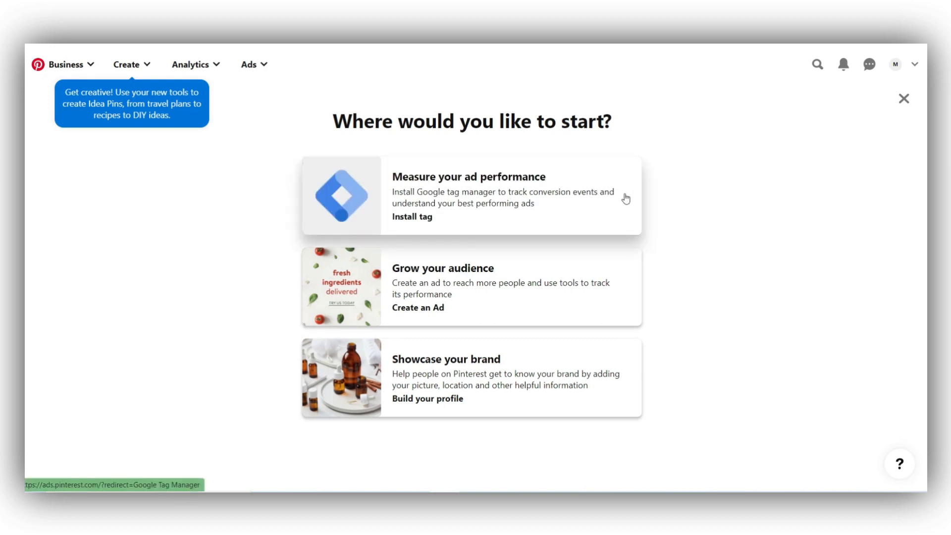
mouse_move(627, 276)
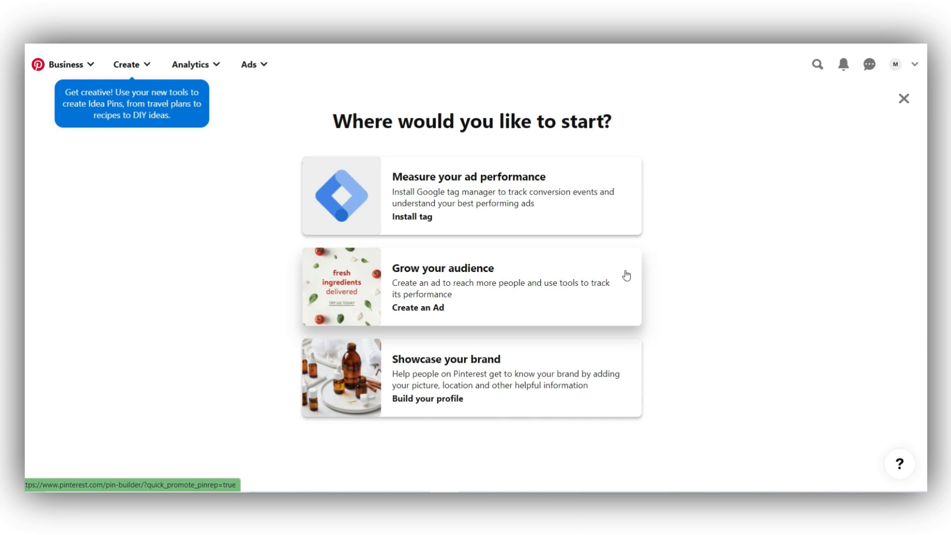
mouse_move(613, 366)
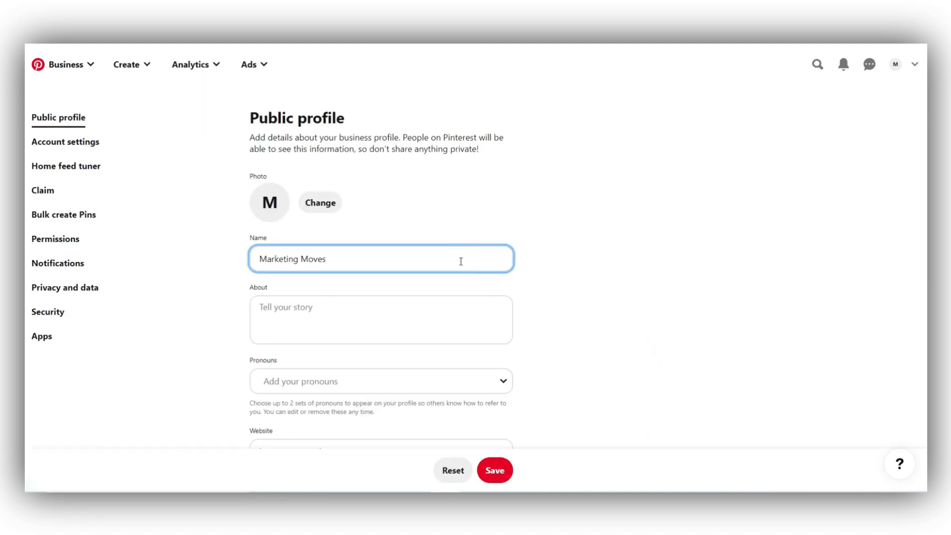
- Add a 'Welcome to the insightful world of #Marketing' About text and Battery Street Suite 100, California address with country
text(Welcome to)
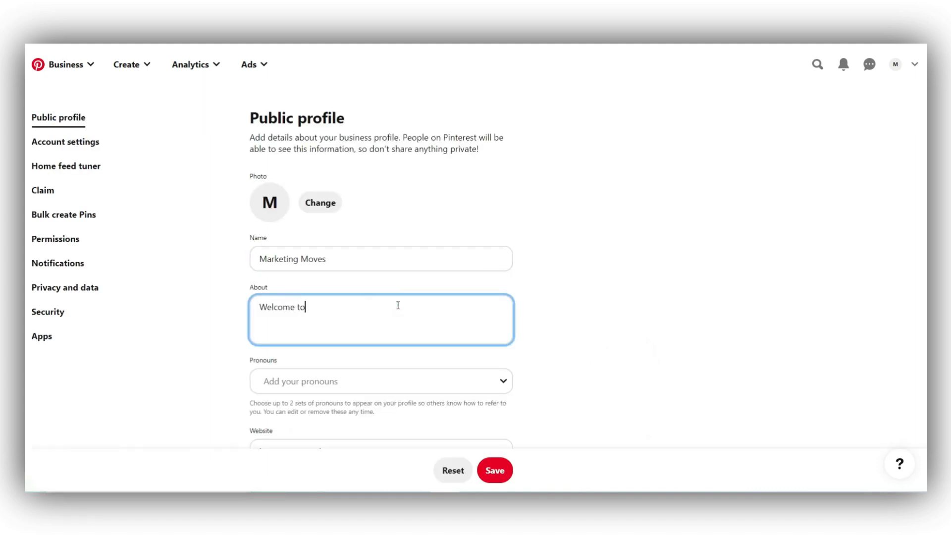
text(the insightful world of #Marketing)
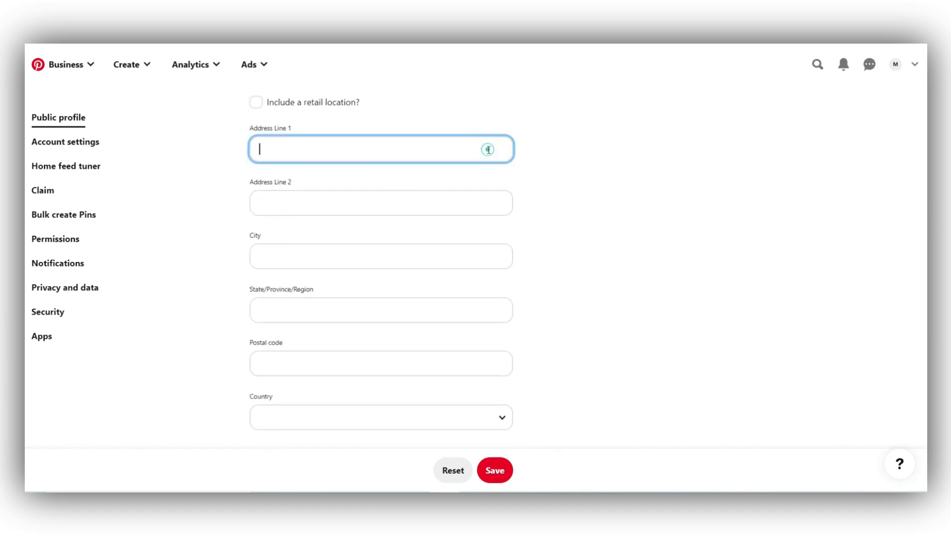
text(Battery Street Suite 100)
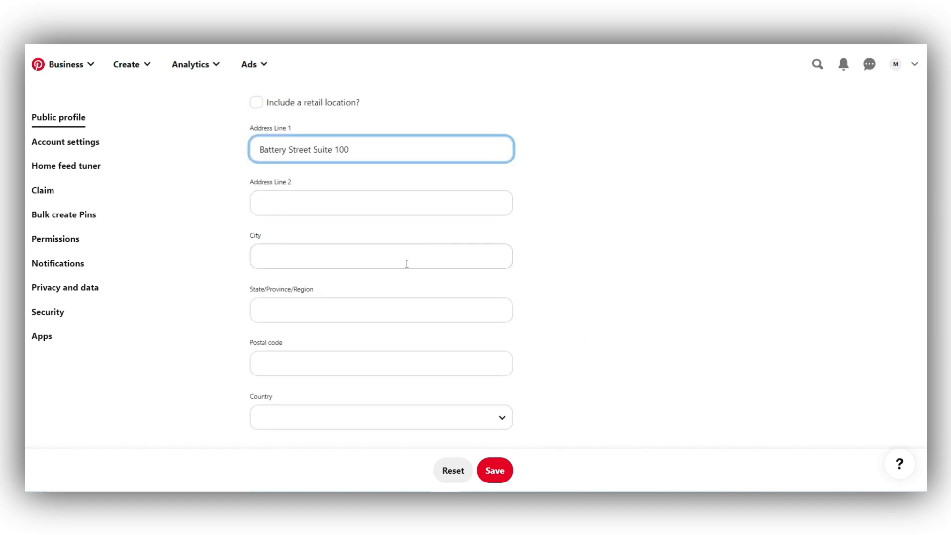
text(California)
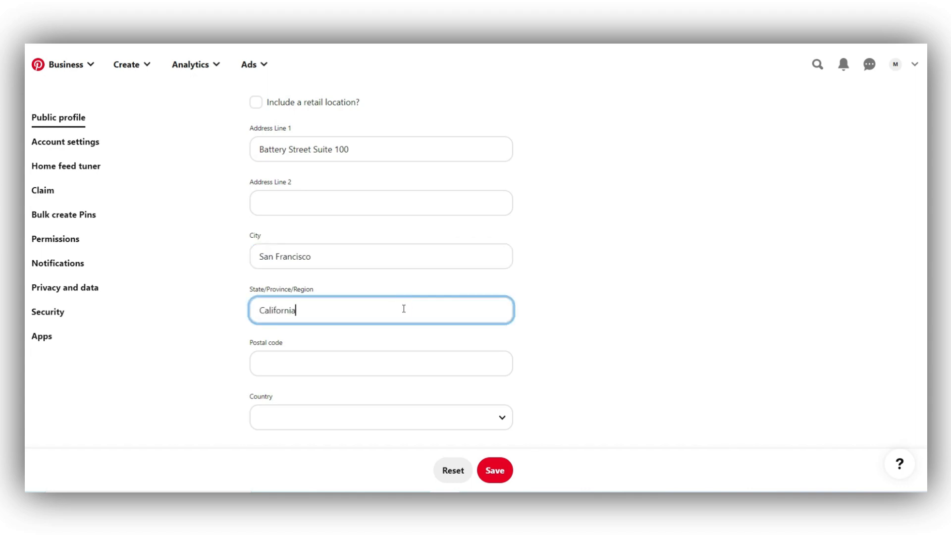
click(380, 417)
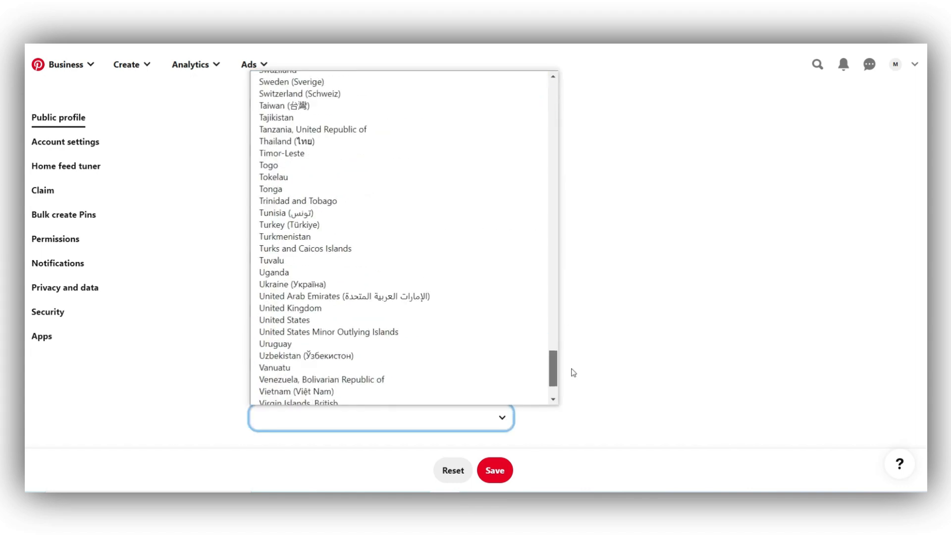
click(495, 469)
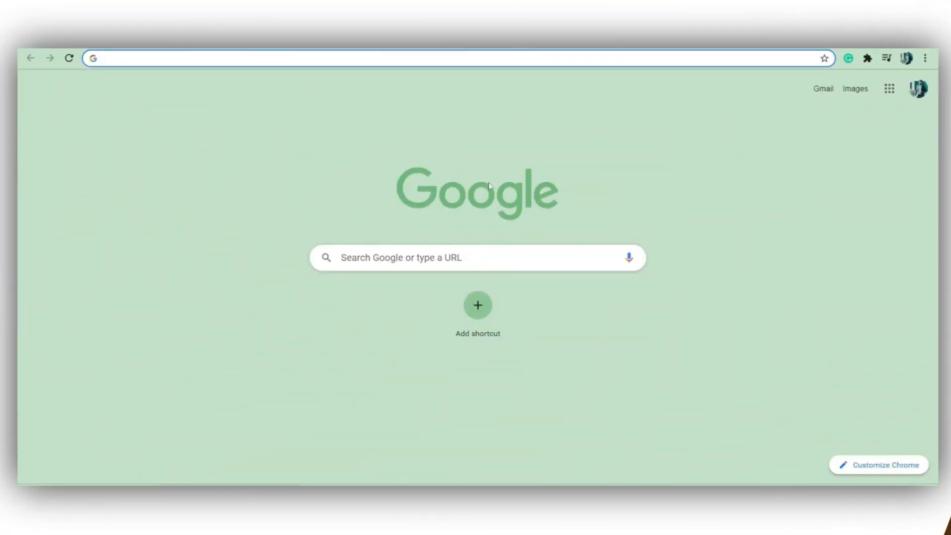
text(www.picmaker.com)
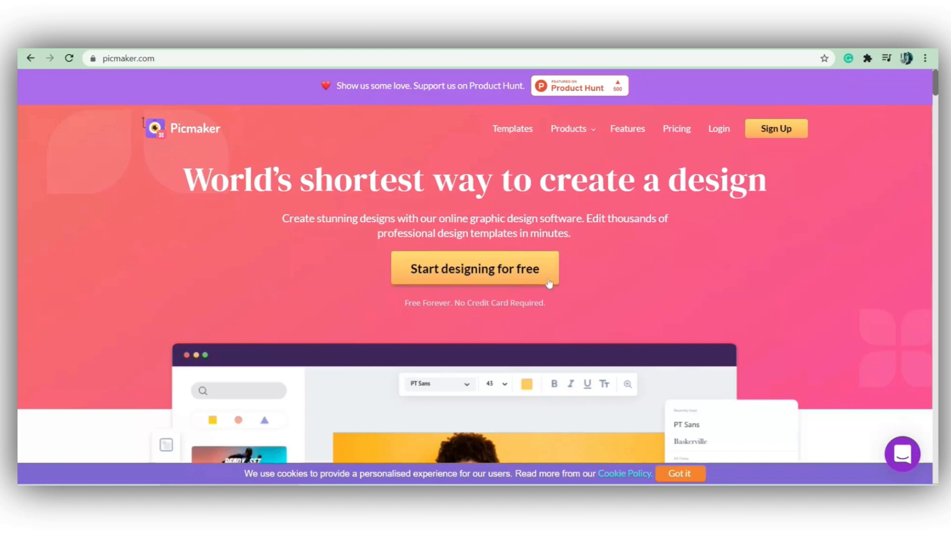
click(475, 269)
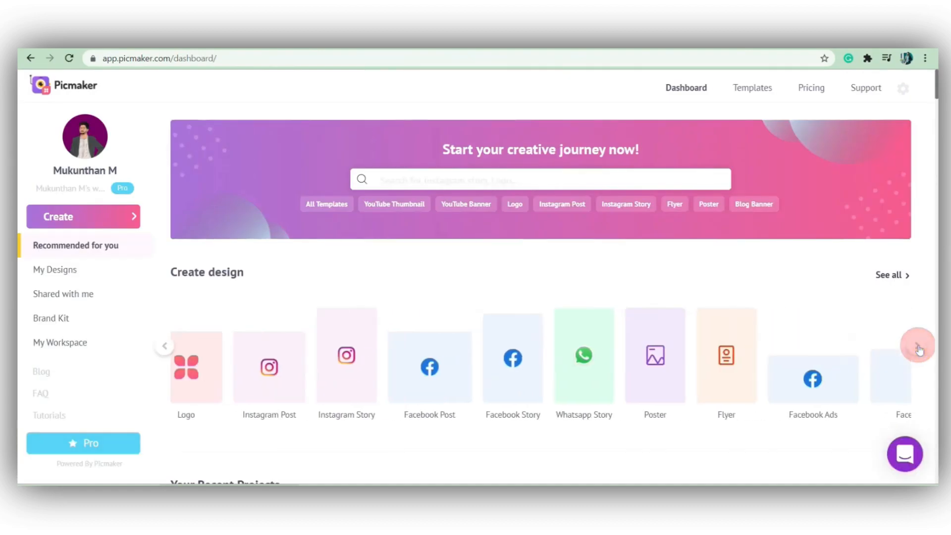
- Browse the design types and start a new blank design in the editor
click(918, 347)
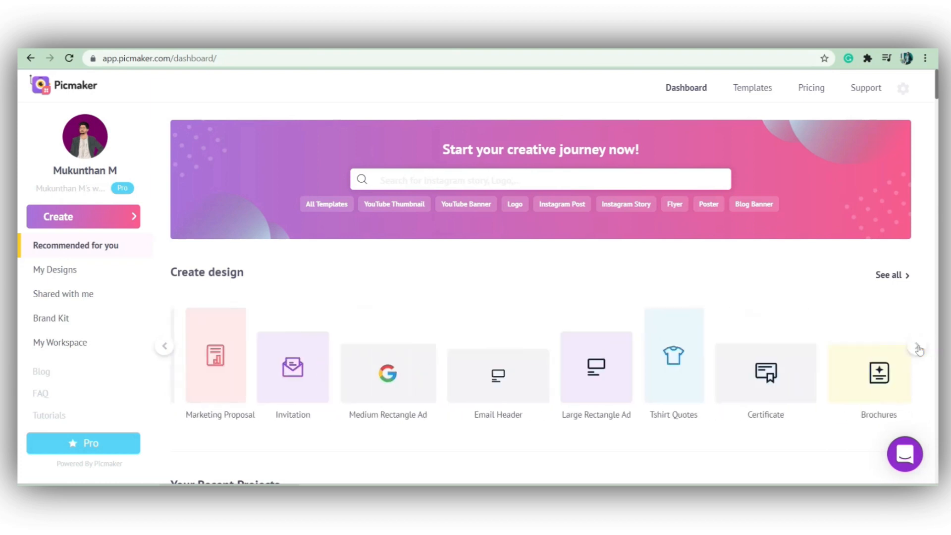
click(919, 349)
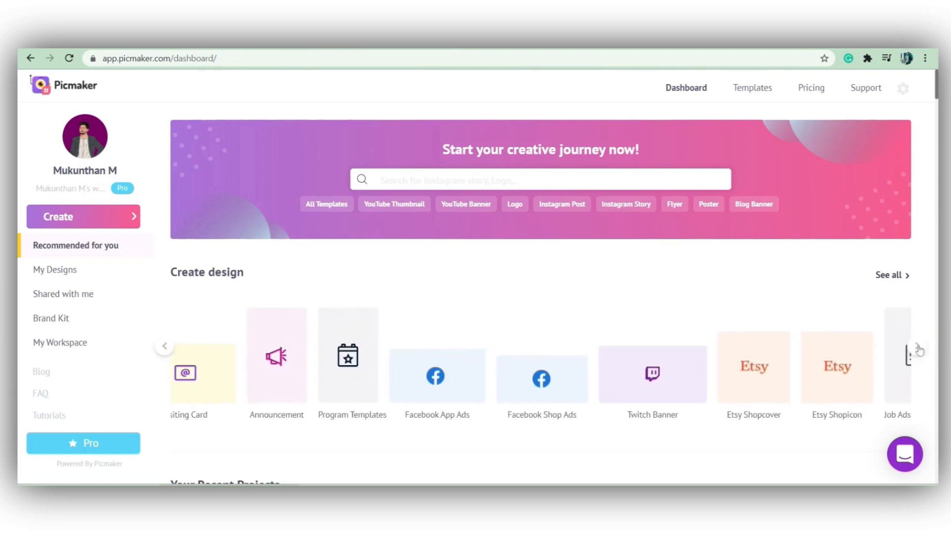
click(921, 351)
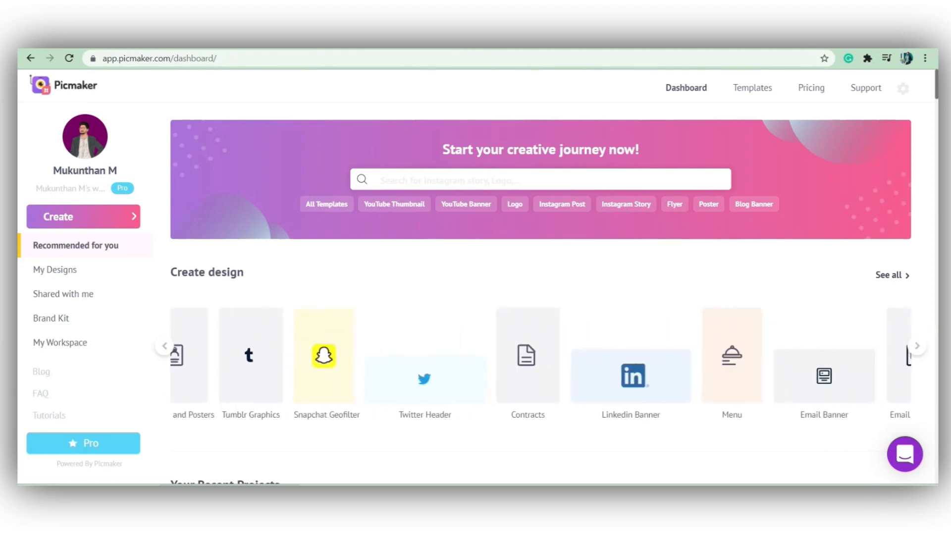
click(904, 345)
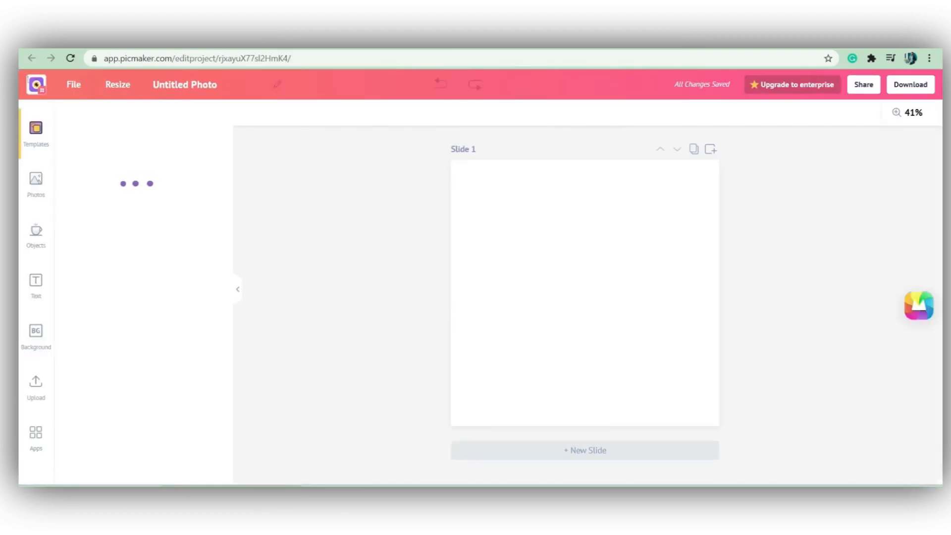
- Upload the portrait photo and place it on the first slide
click(35, 130)
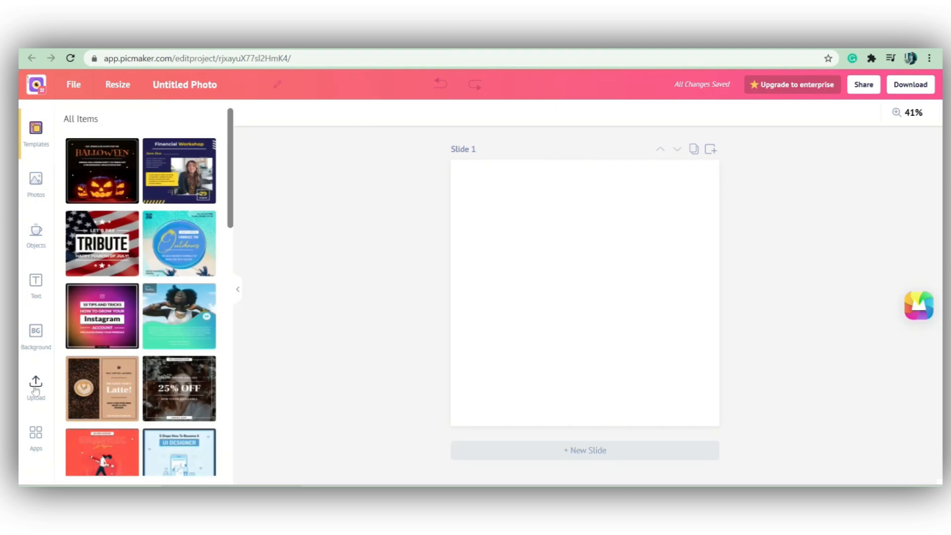
click(36, 383)
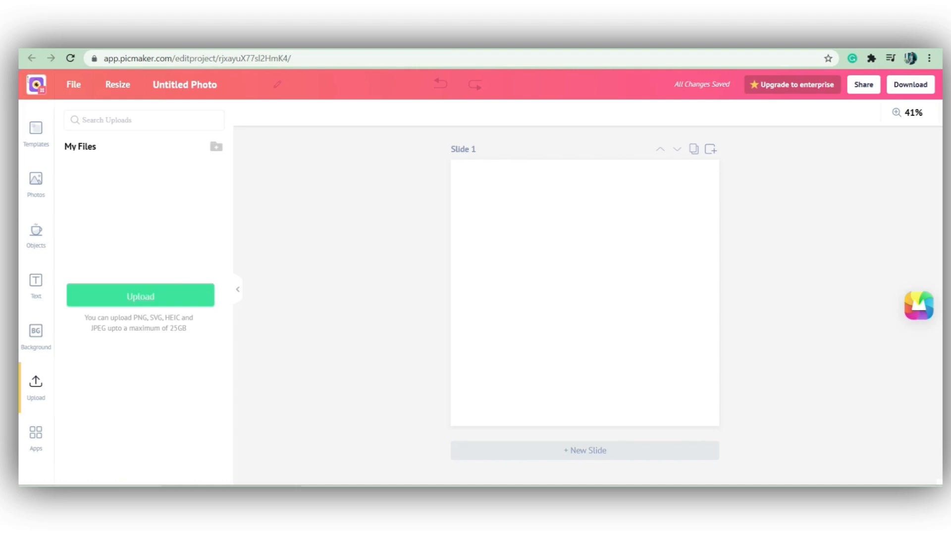
click(141, 296)
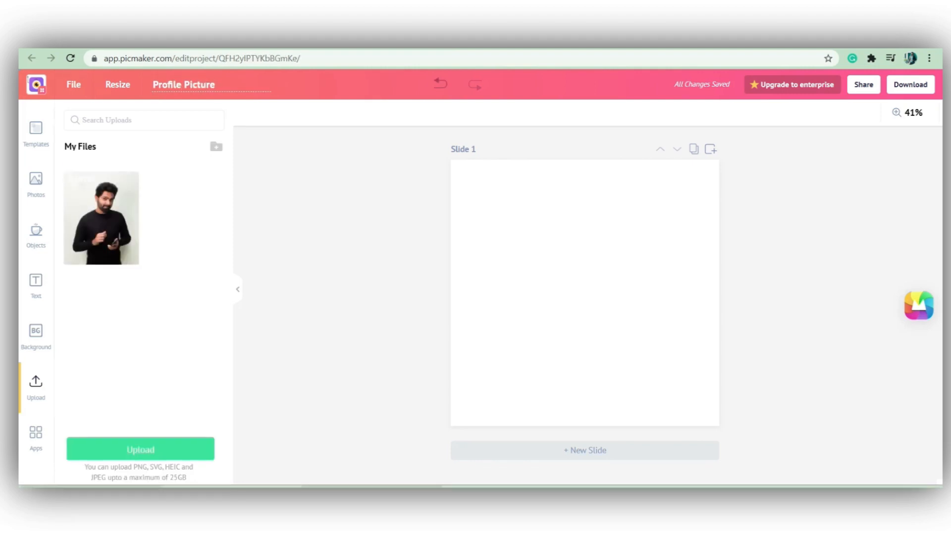
click(101, 217)
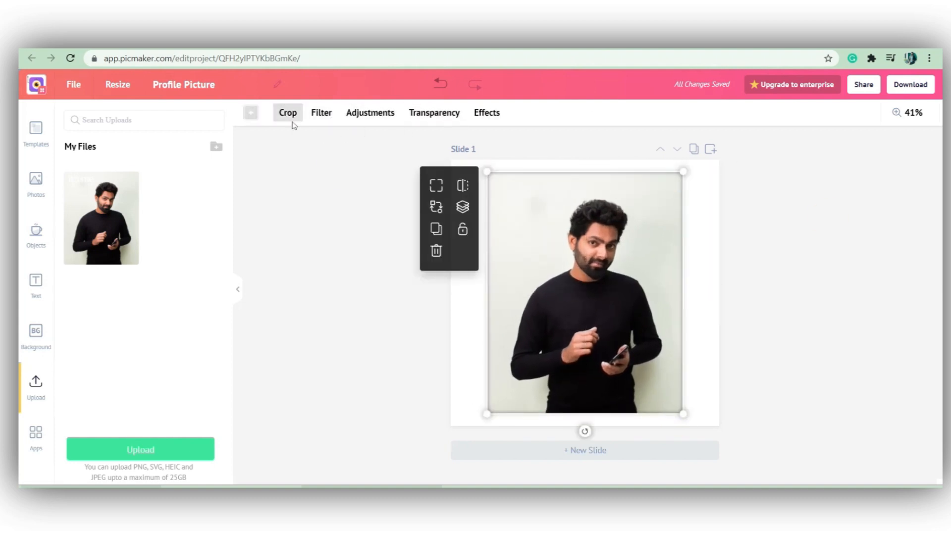
- Crop the photo, try the greyscale filter and adjustments, then undo those changes
click(287, 112)
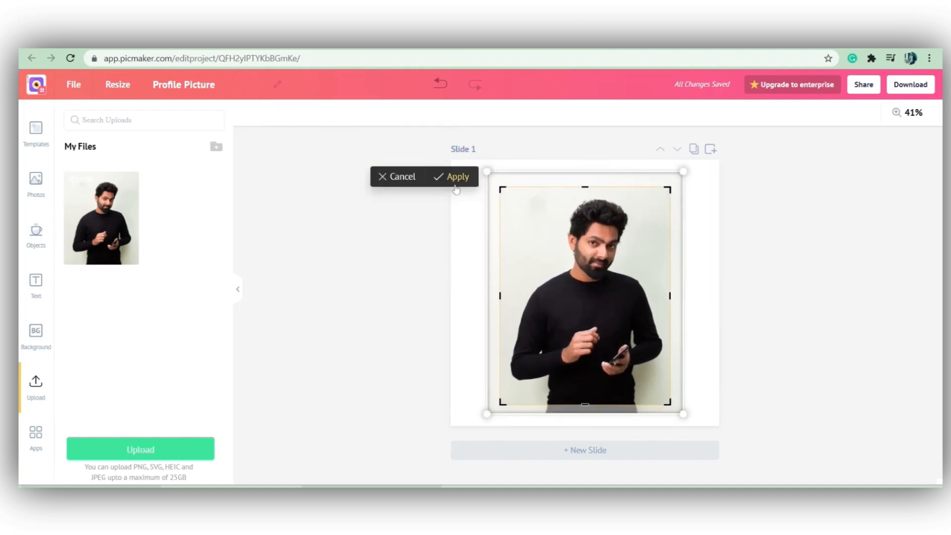
click(458, 176)
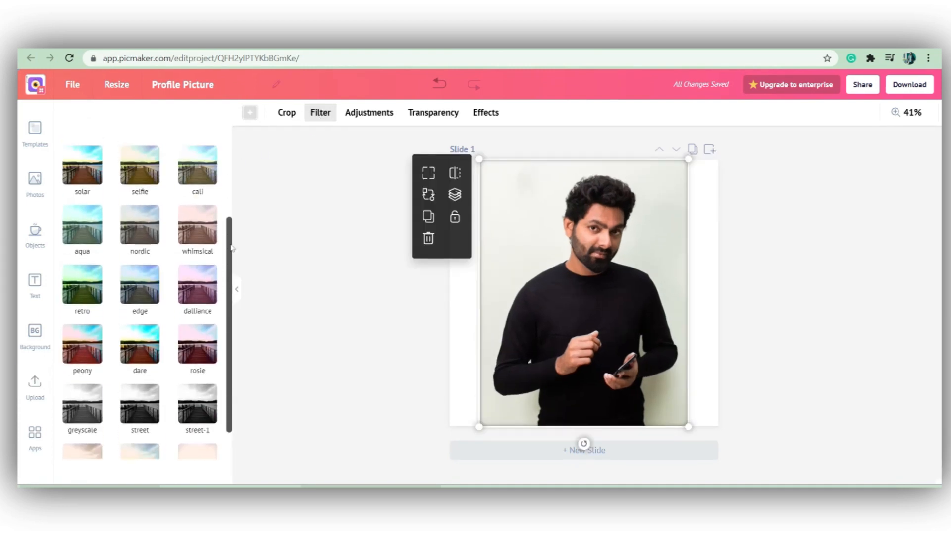
click(82, 323)
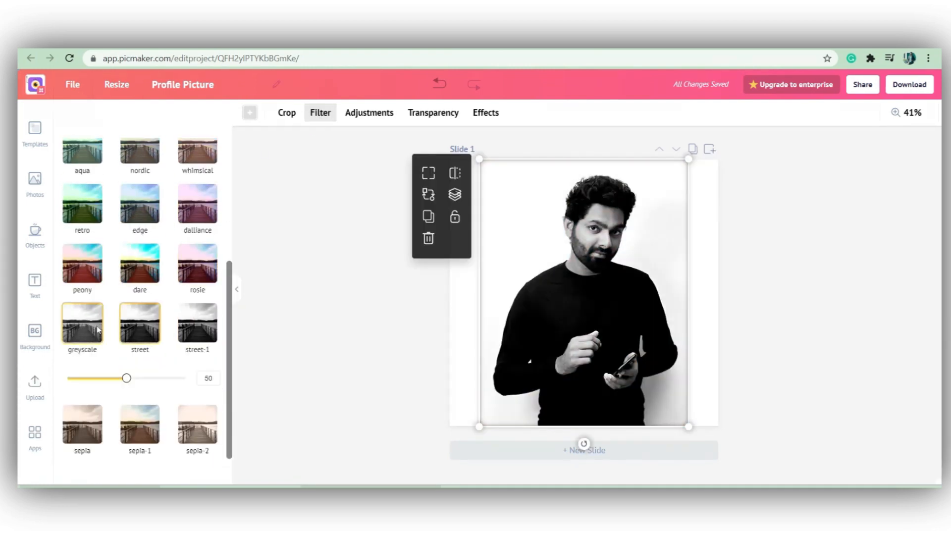
click(369, 112)
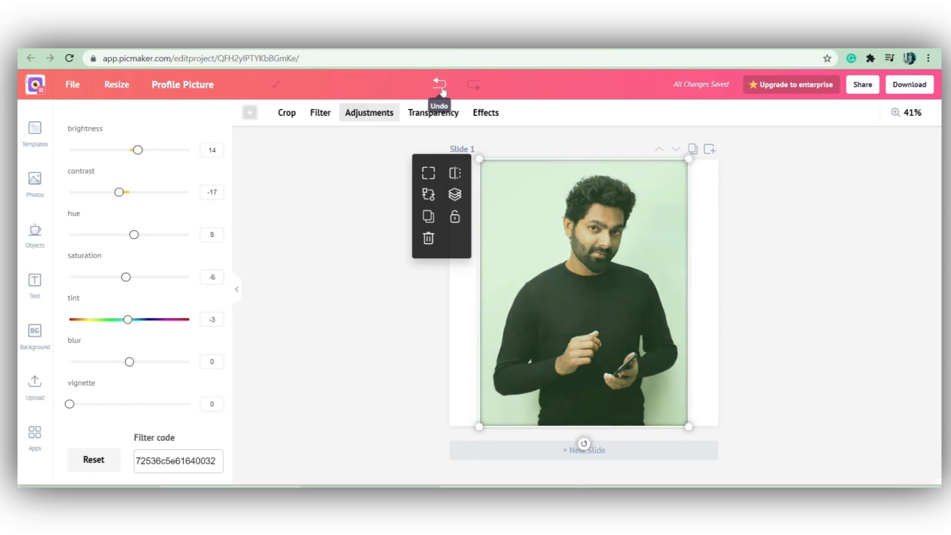
click(93, 460)
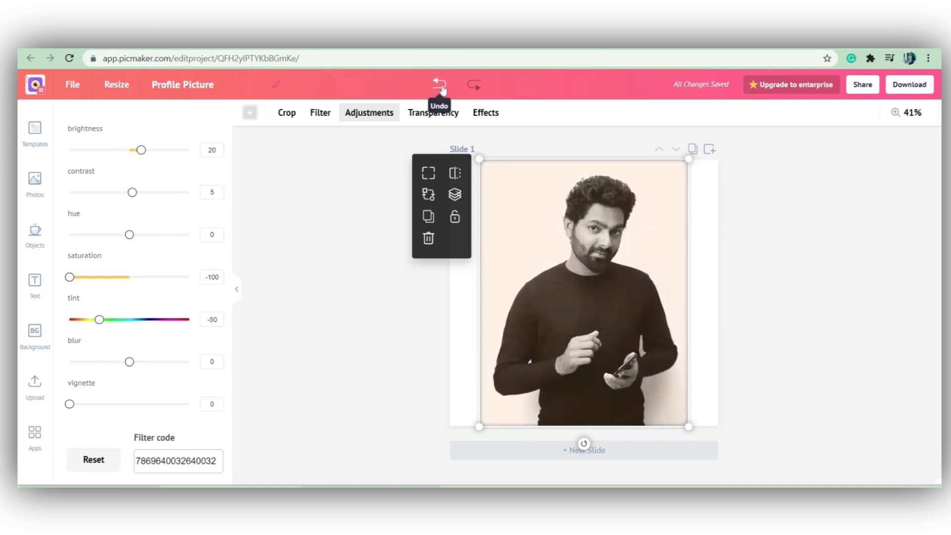
click(486, 115)
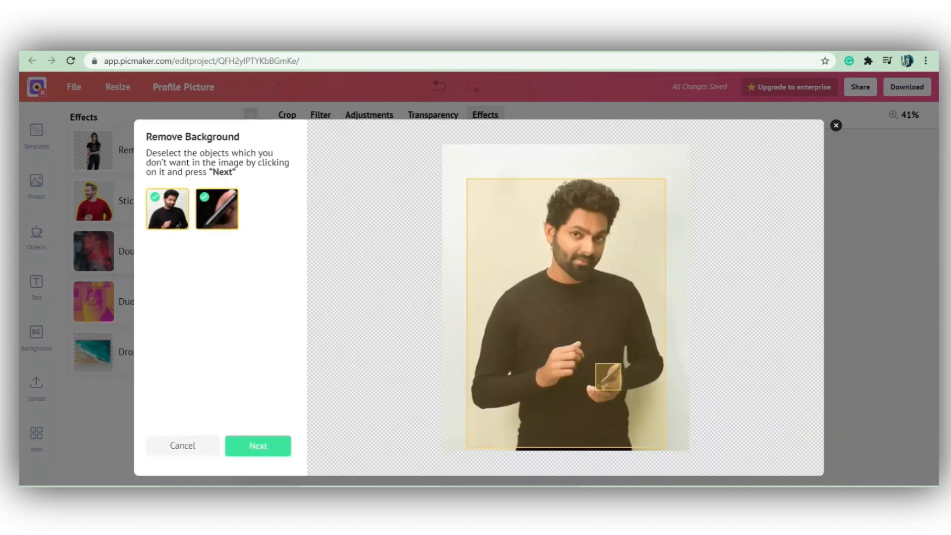
- Remove the background keeping both detected objects selected
click(258, 446)
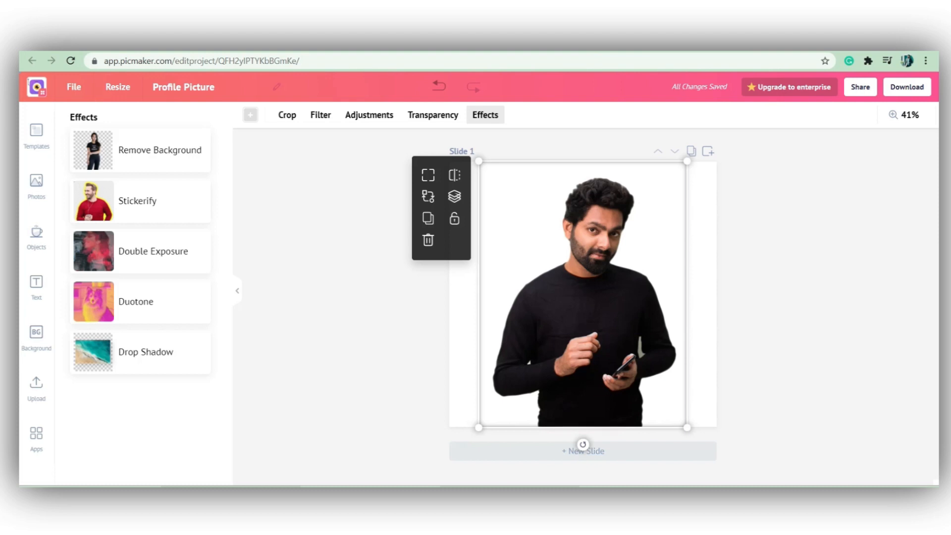
- Apply Stickerify with stroke size 6 for a white sticker outline
click(36, 384)
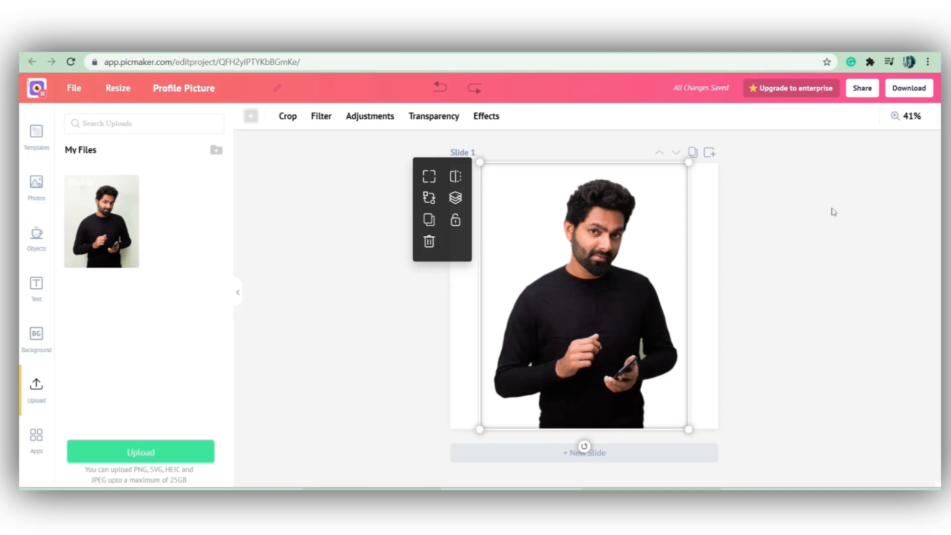
click(485, 116)
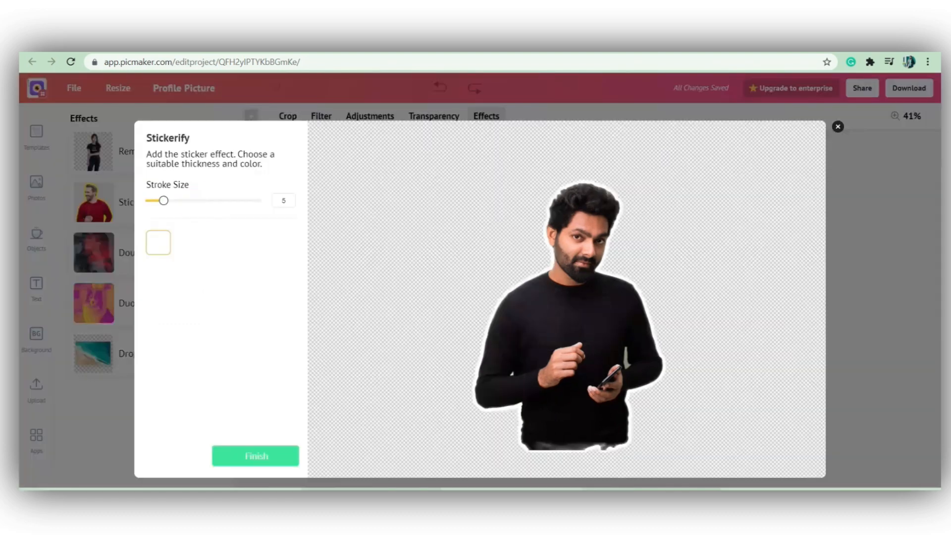
mouse_move(166, 207)
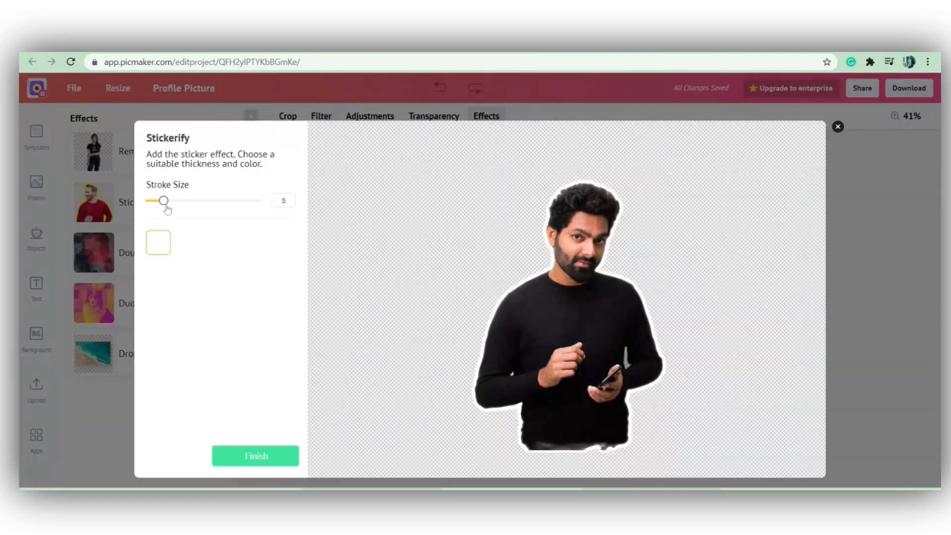
drag(164, 200, 168, 200)
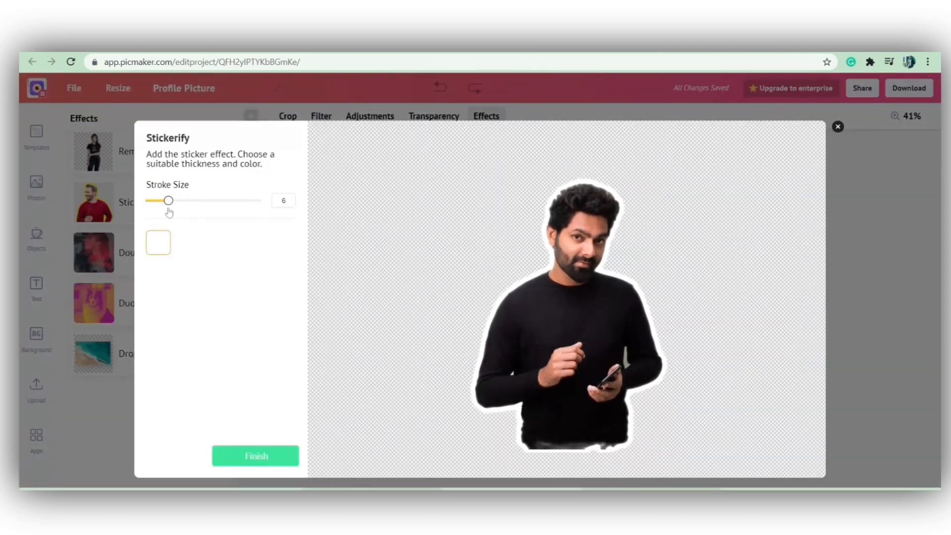
click(255, 455)
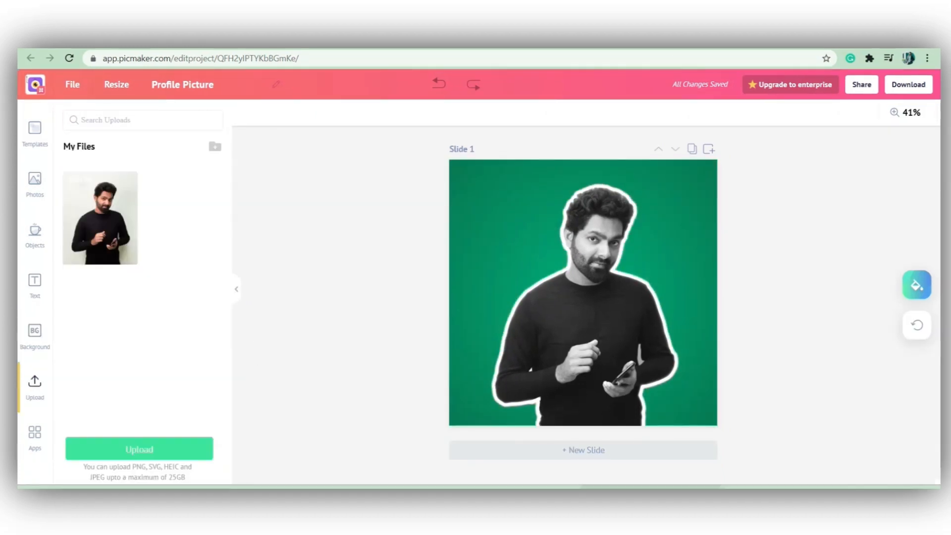
- Bring up Picmaker's download and sharing options for the finished portrait
click(908, 84)
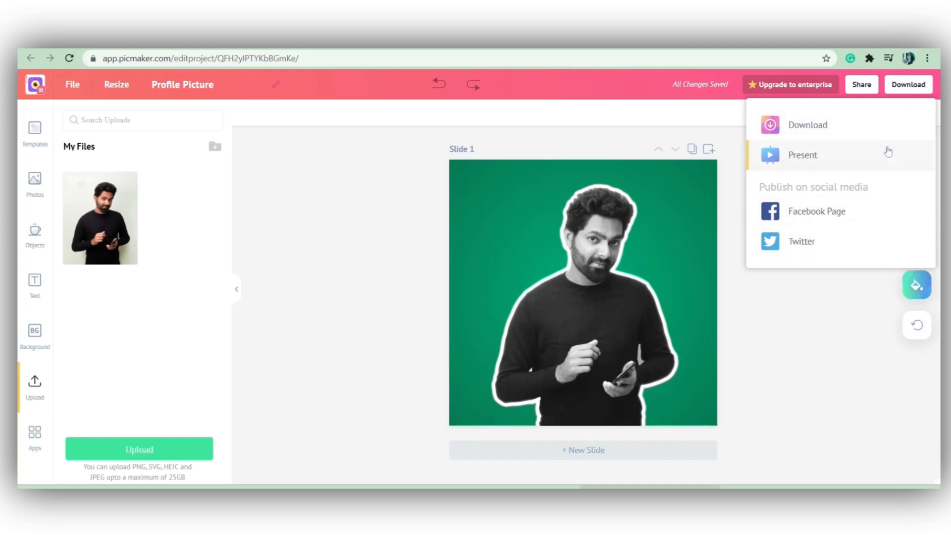
- Download the Profile Picture design as a JPEG file
click(806, 125)
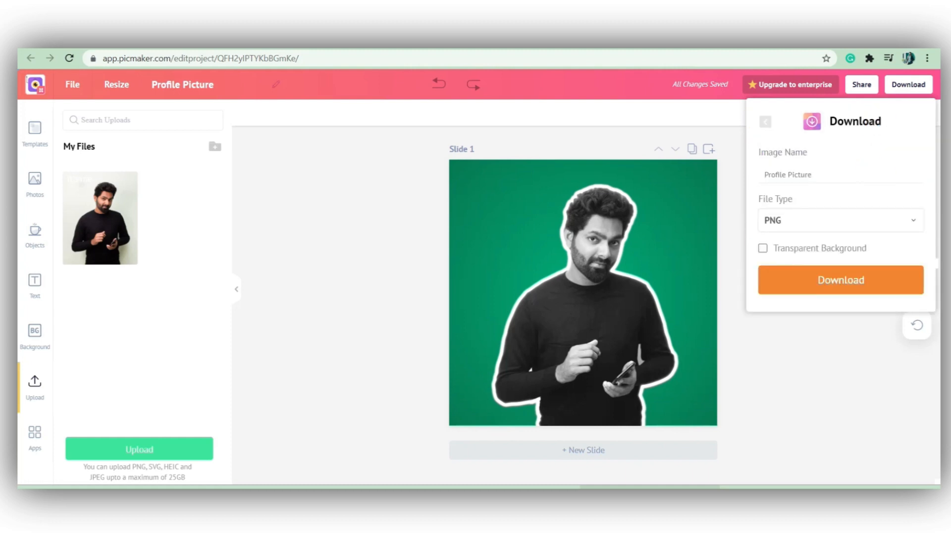
click(841, 220)
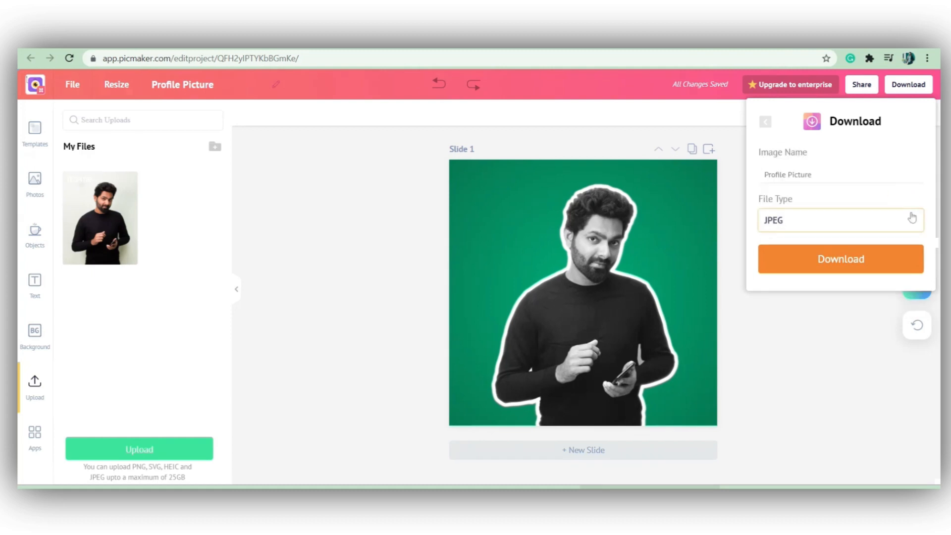
click(840, 258)
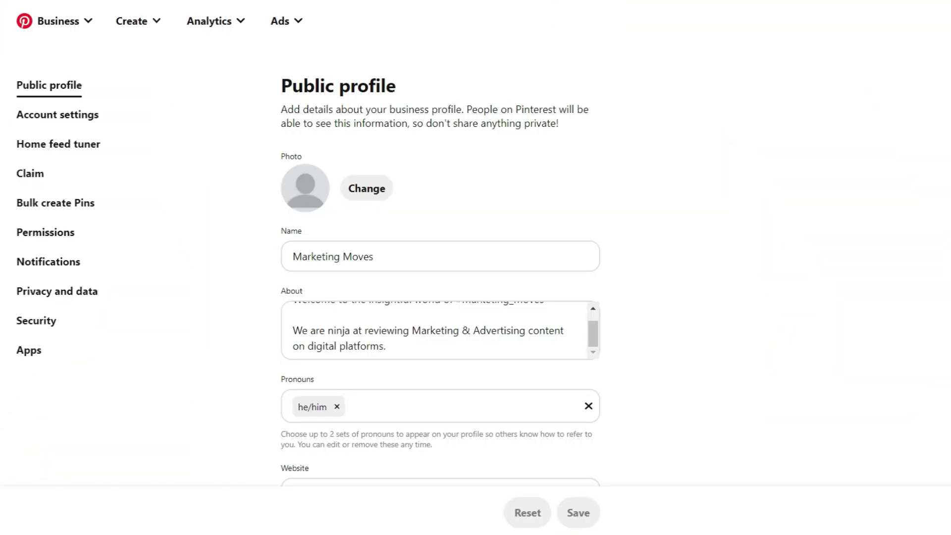
- Replace the public profile photo with the downloaded green-background portrait and save it
click(366, 188)
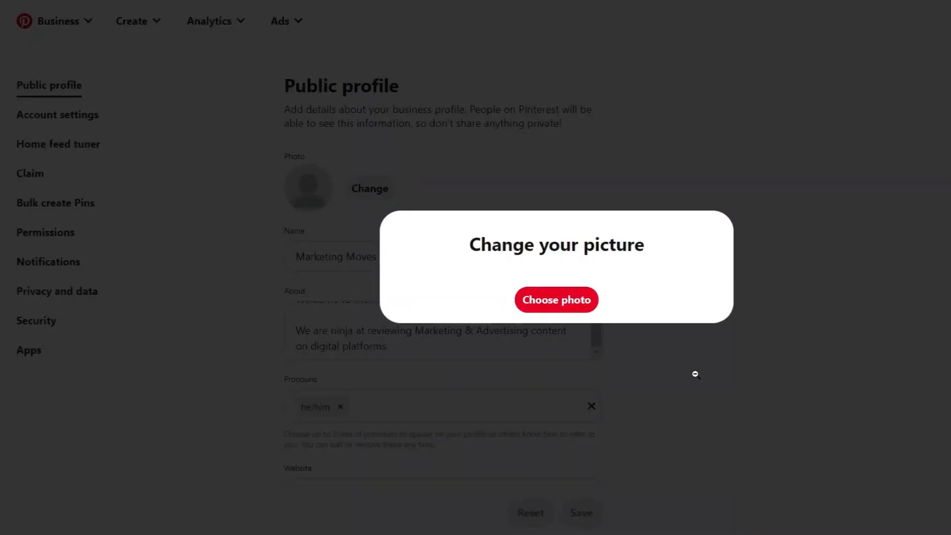
click(557, 300)
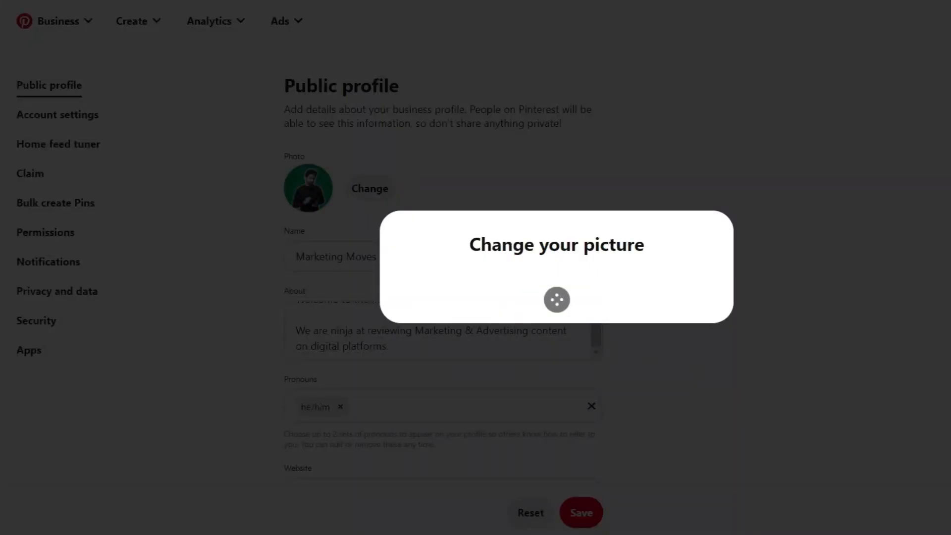
click(581, 513)
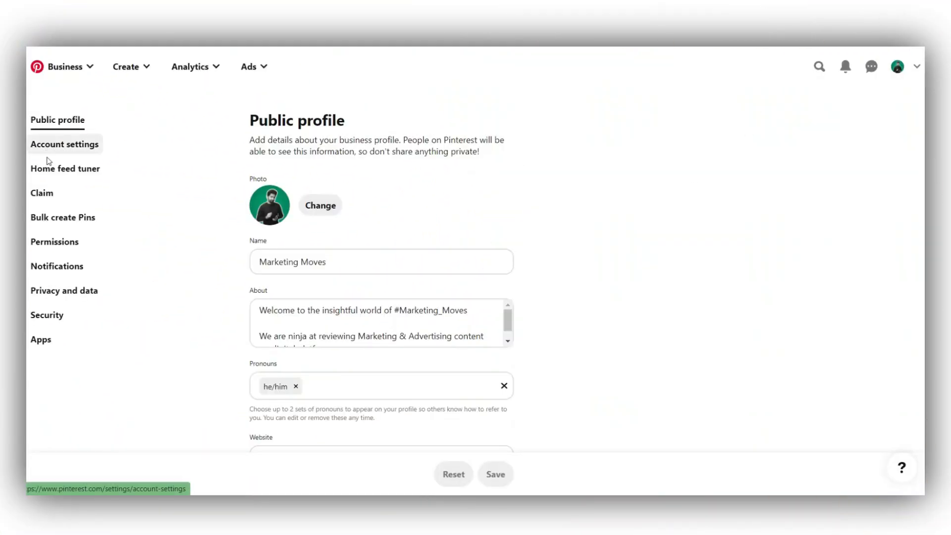
- Go to Claim settings and start claiming a website
click(42, 192)
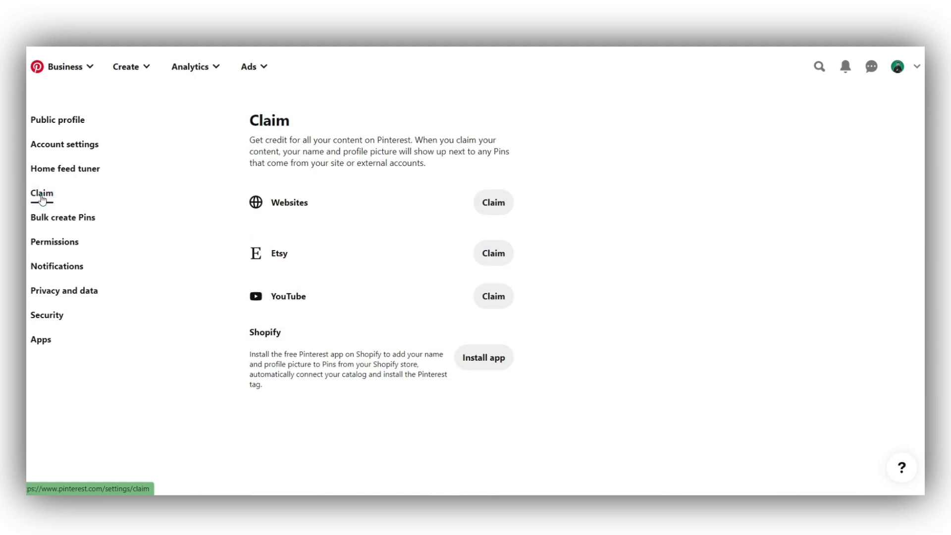
mouse_move(496, 248)
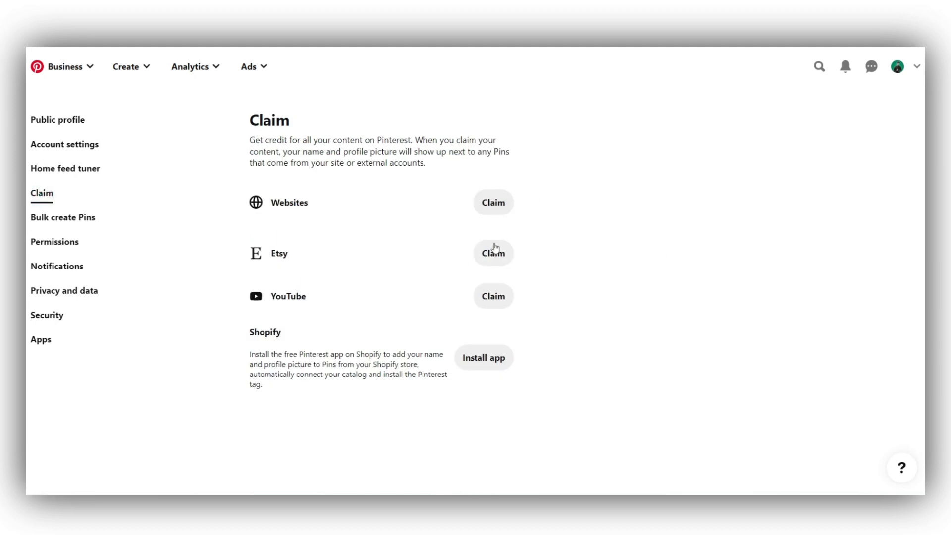
mouse_move(505, 208)
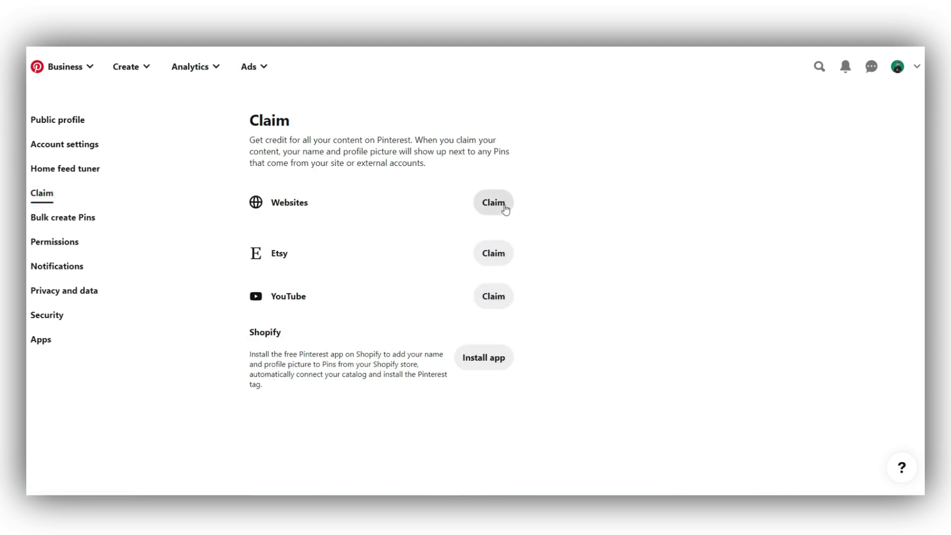
click(494, 203)
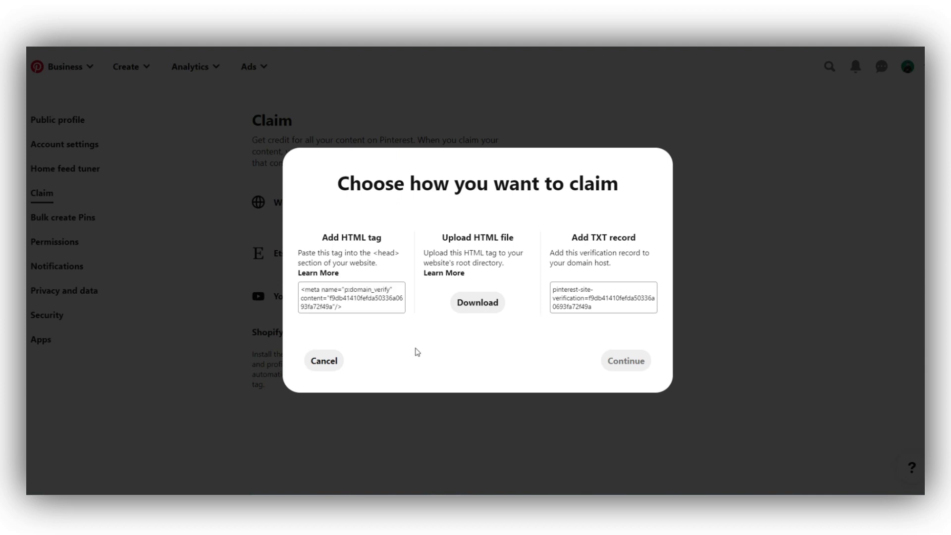
mouse_move(584, 337)
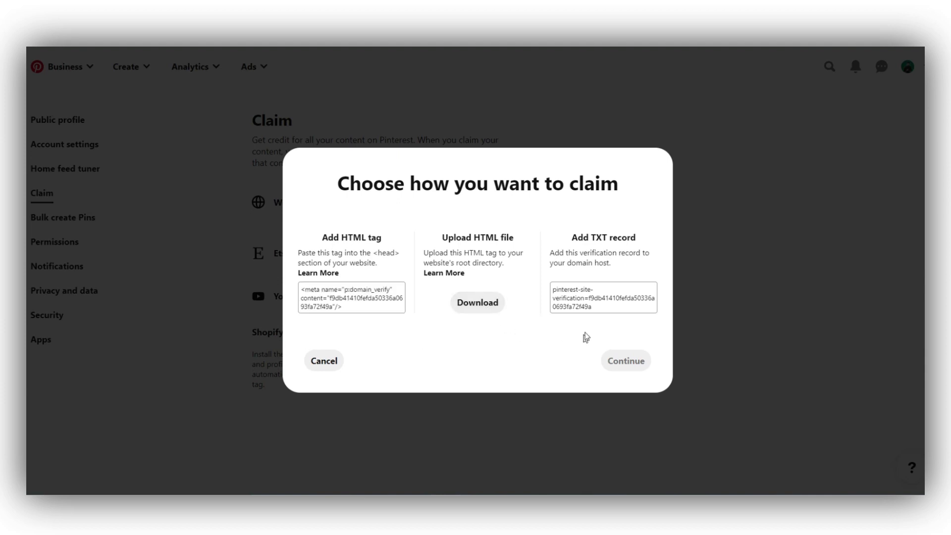
mouse_move(365, 304)
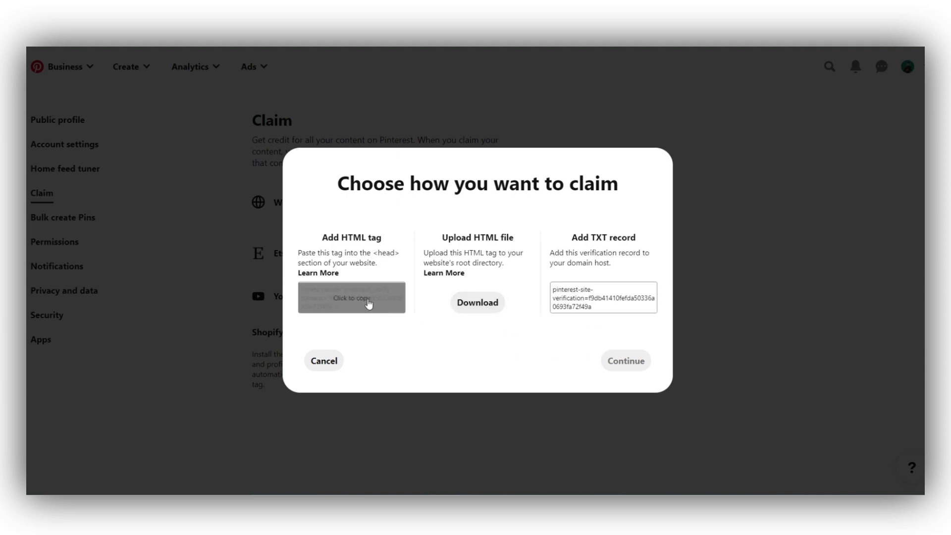
- Copy the HTML verification tag from the Add HTML tag claim option
click(352, 298)
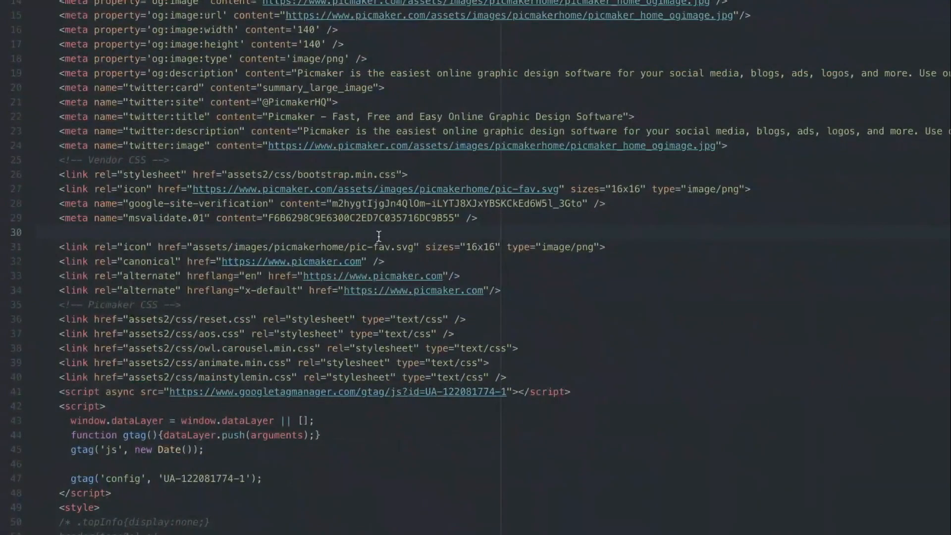
- Insert the p:domain_verify meta tag into the site's HTML head section
text(<meta name="p:domain_verify" content="fb94f03c3200512c97a7b6c01bf7e39"/>)
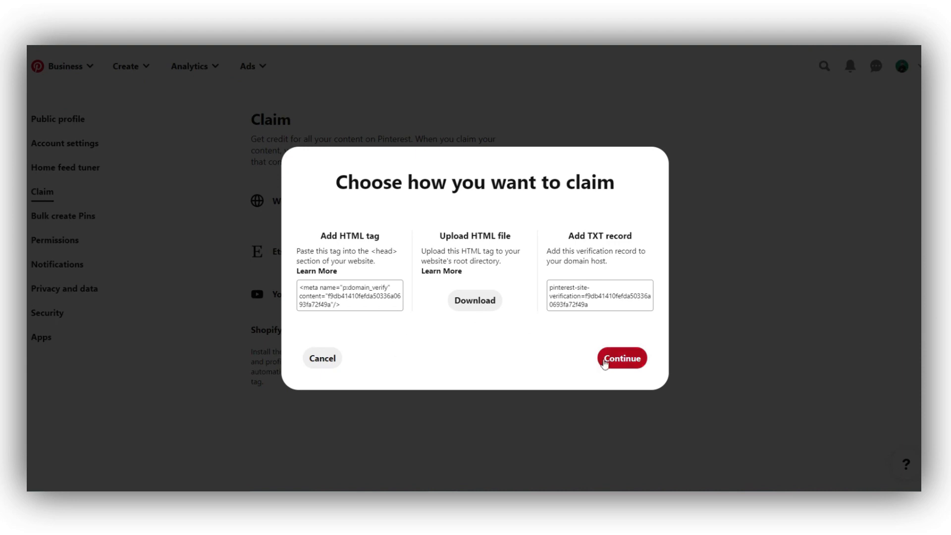
click(623, 358)
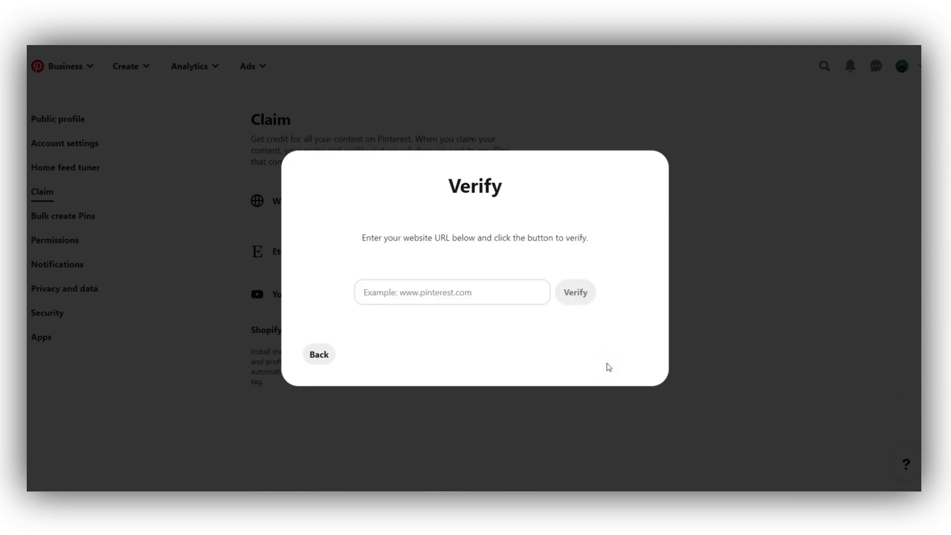
text(www.marketingmoves.com)
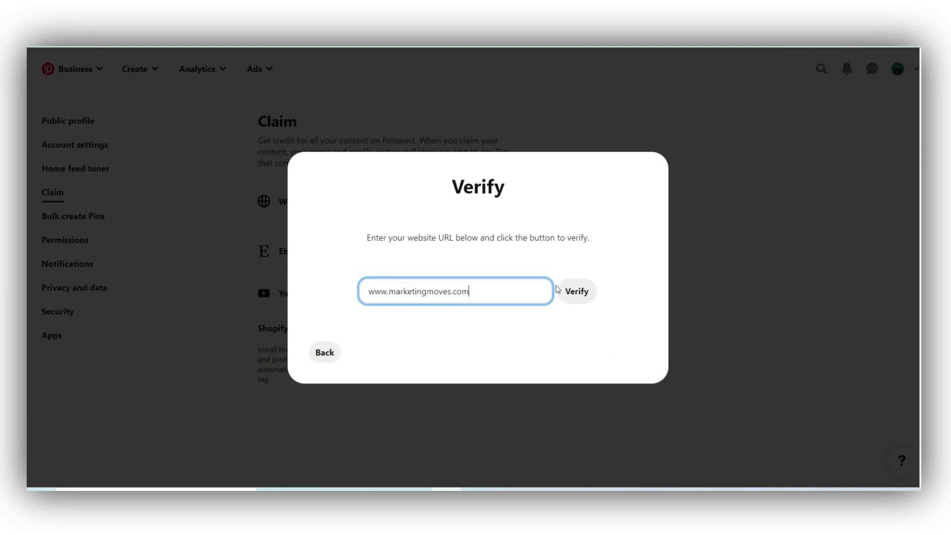
click(575, 291)
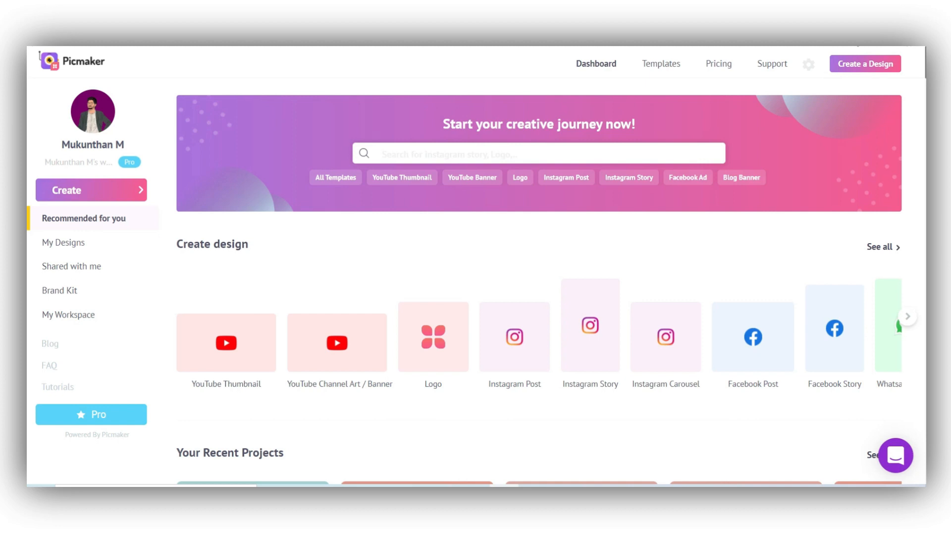
- Page the Create design carousel forward to reveal Twitter Header, Linkedin Banner and more
click(908, 328)
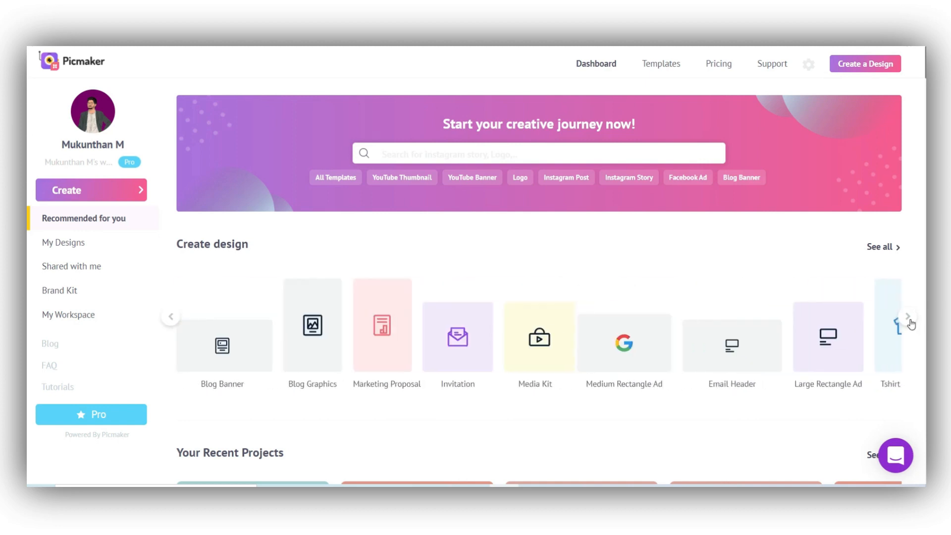
click(907, 315)
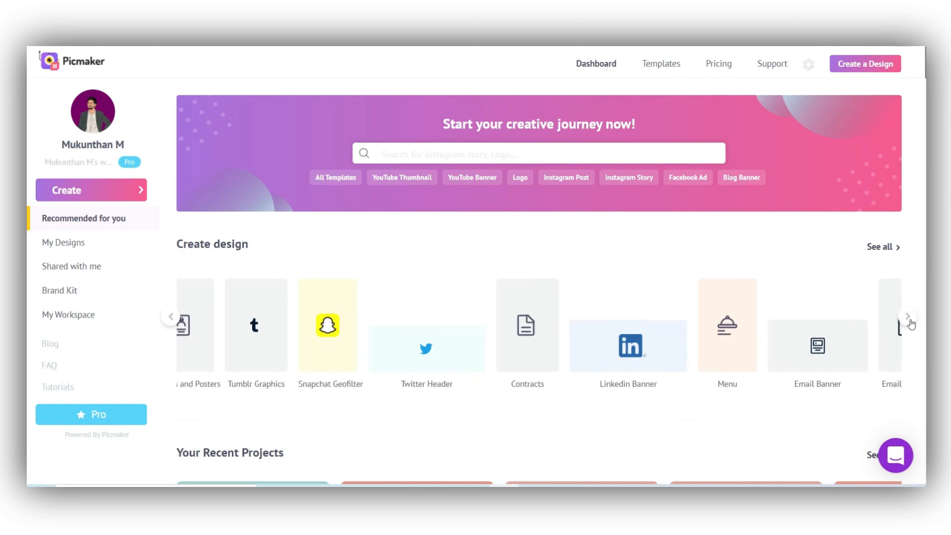
click(906, 314)
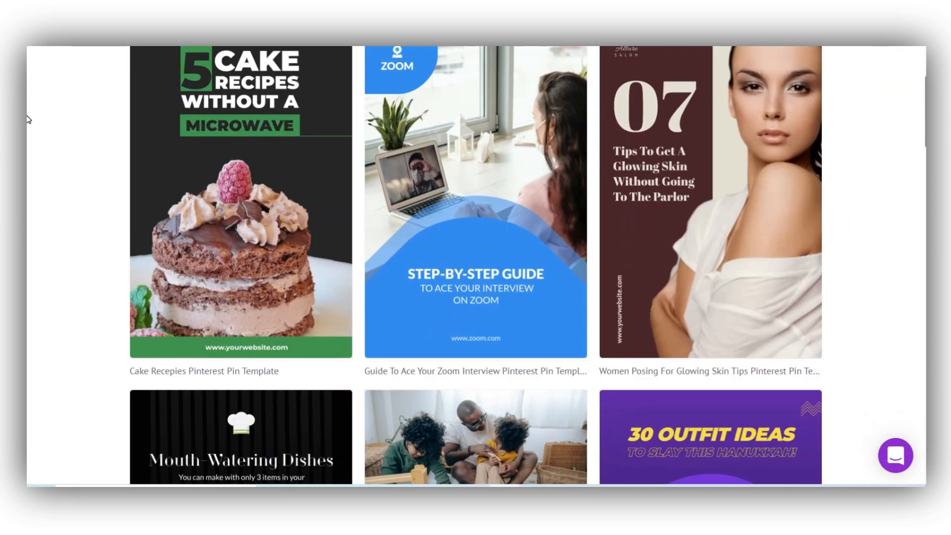
scroll(down, 3)
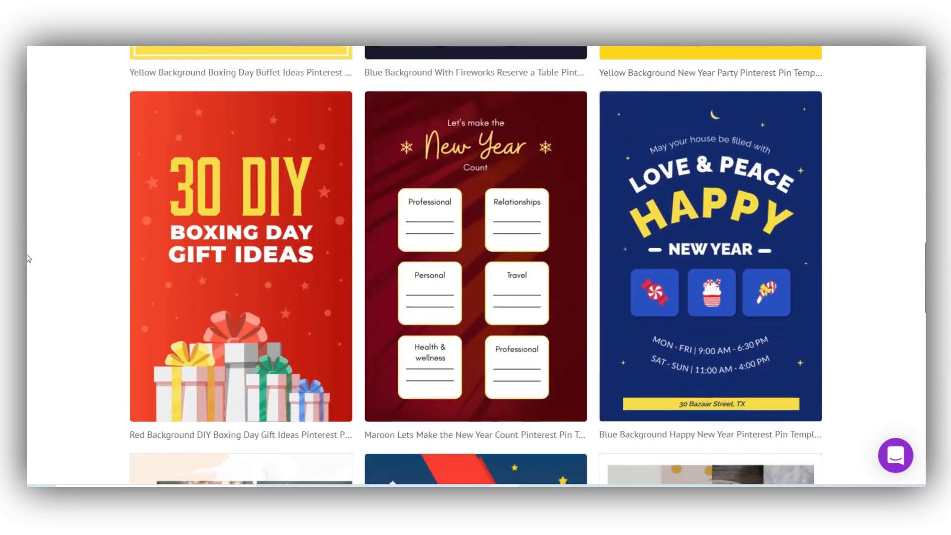
scroll(down, 3)
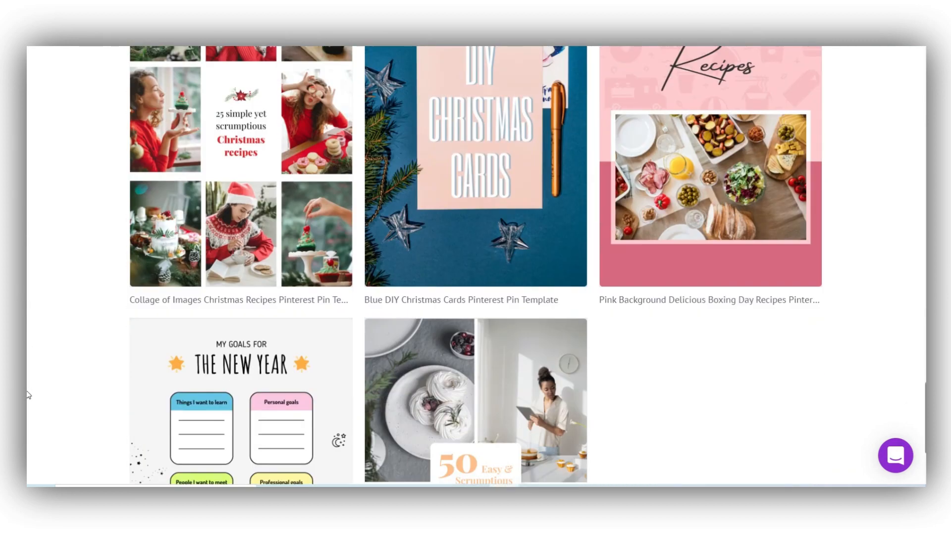
scroll(down, 3)
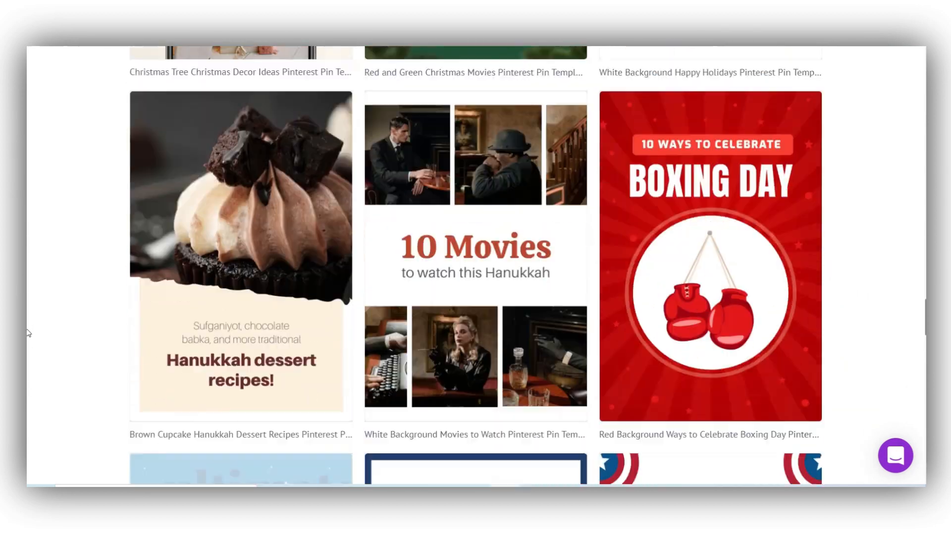
scroll(down, 3)
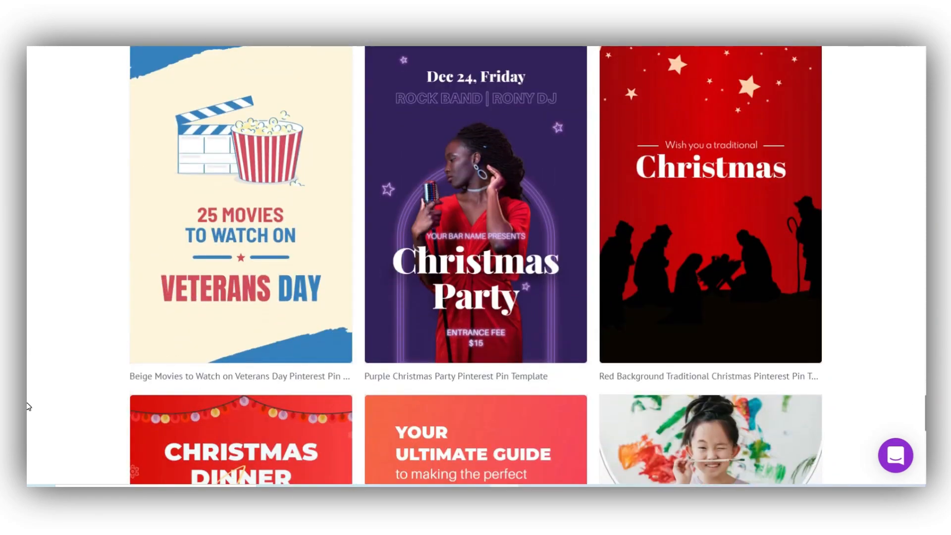
scroll(down, 3)
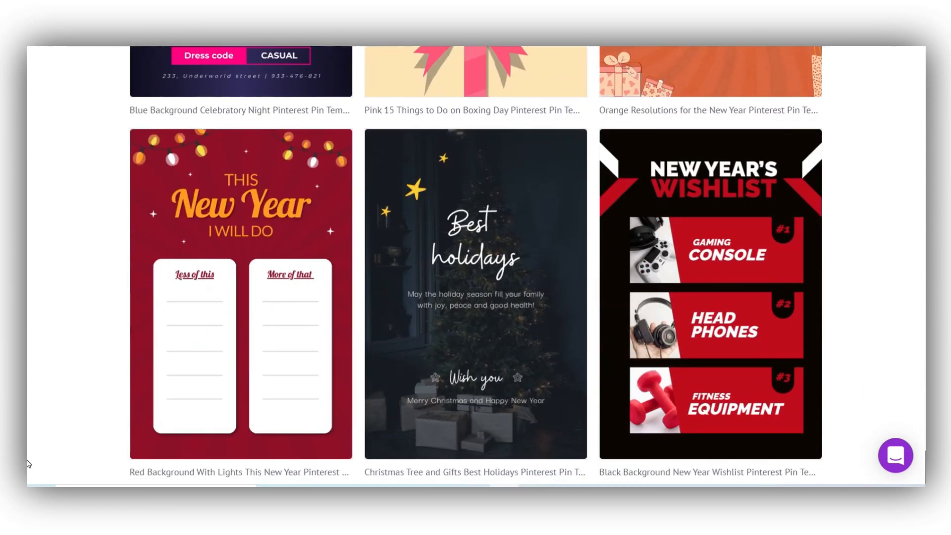
scroll(down, 3)
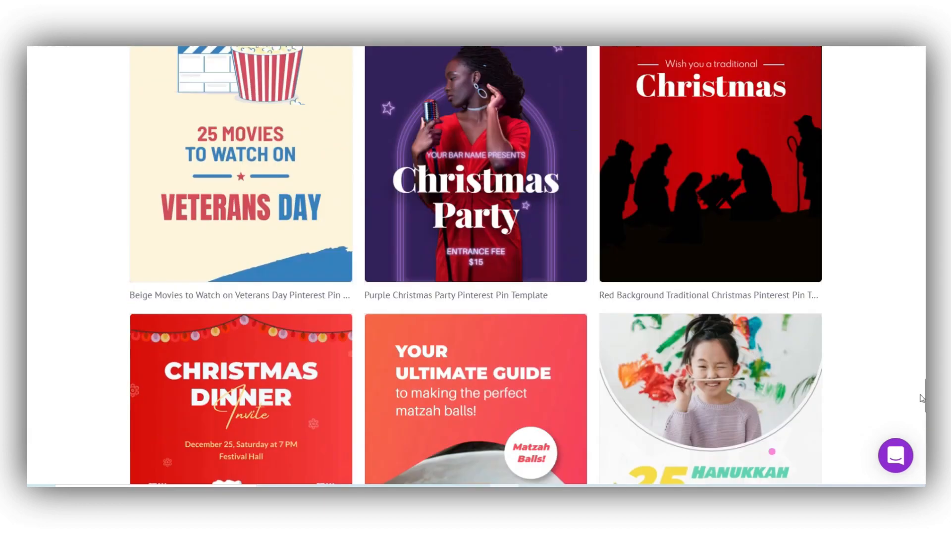
scroll(down, 3)
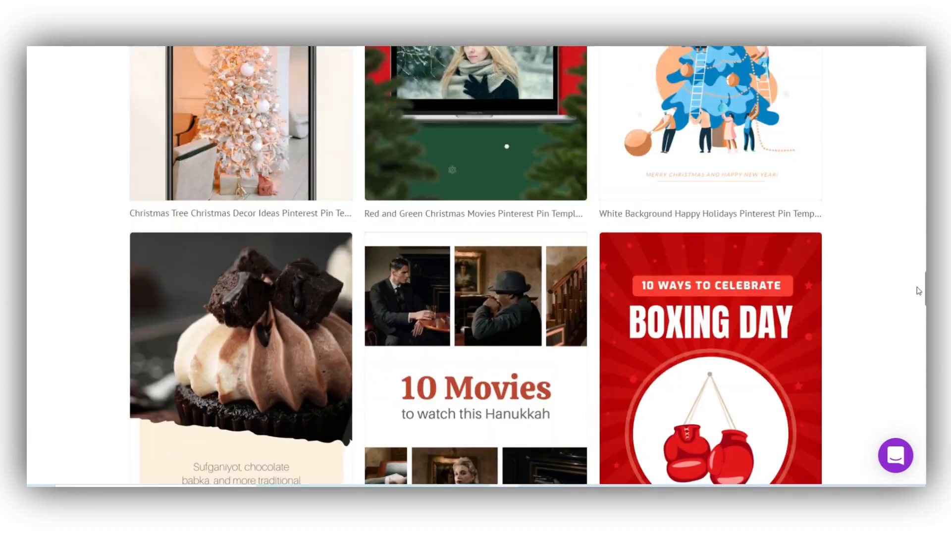
scroll(down, 3)
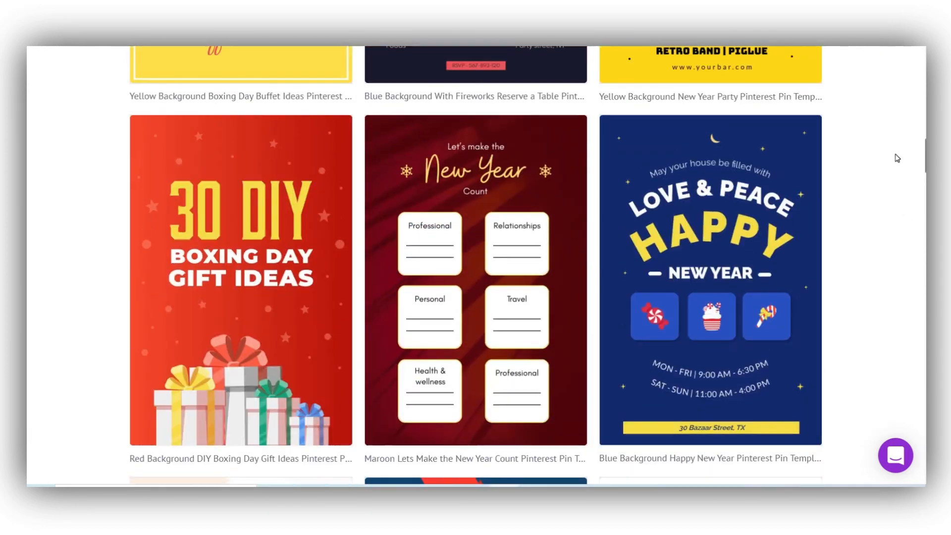
scroll(down, 3)
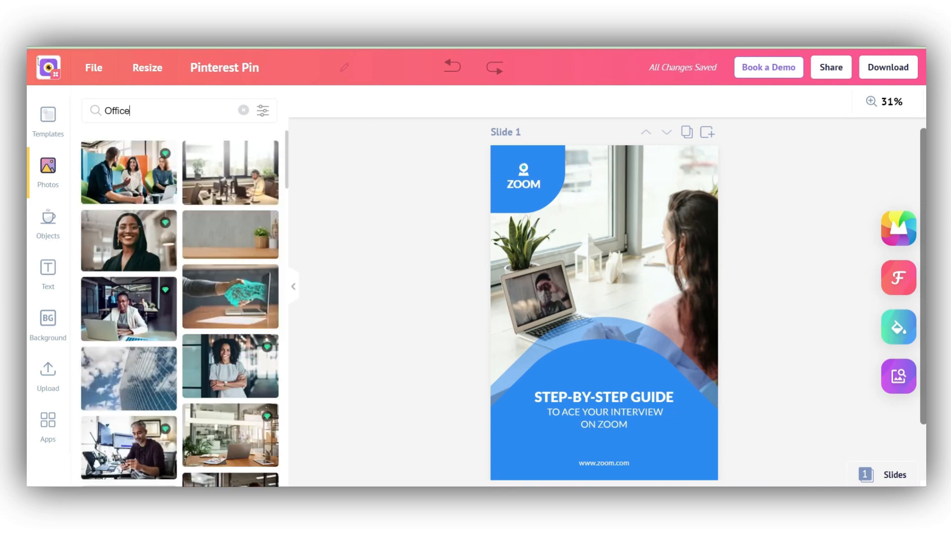
- Add the purple one-eyed monster sticker from Objects onto the office photo
scroll(down, 3)
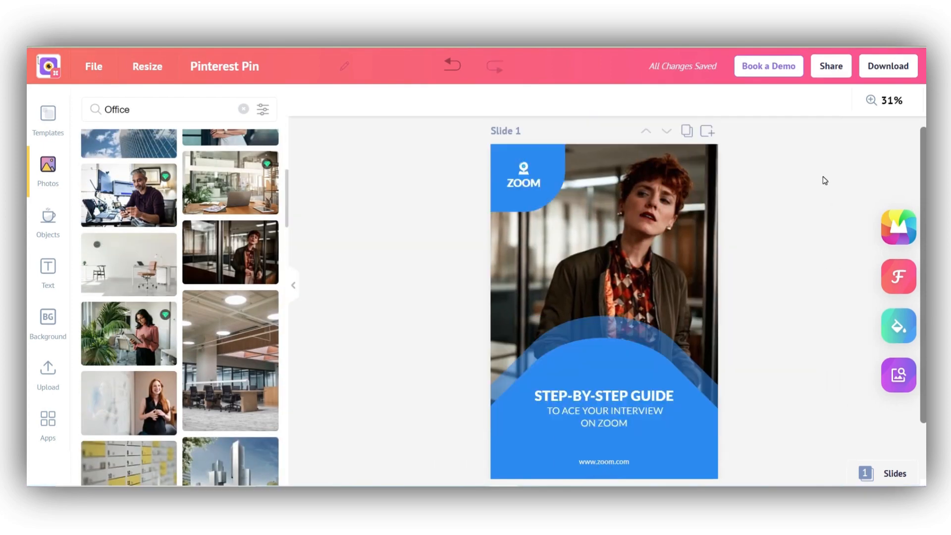
click(47, 221)
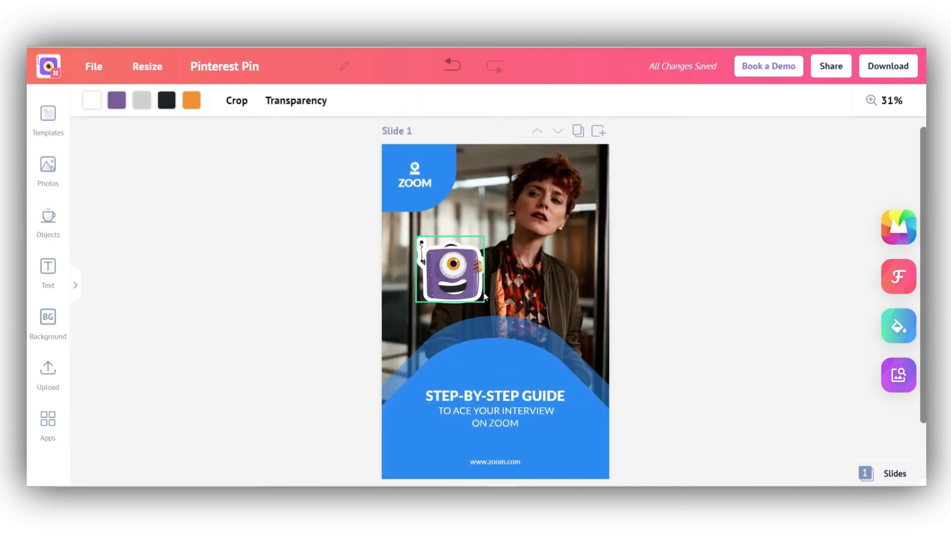
click(47, 266)
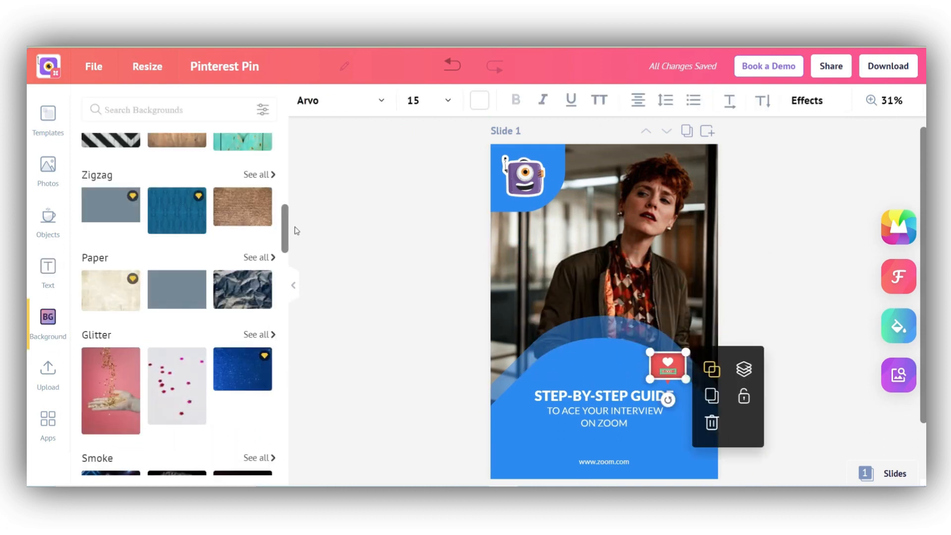
- Try MAD All and Fonts shuffles, then reset the pin to its original blue design
click(47, 367)
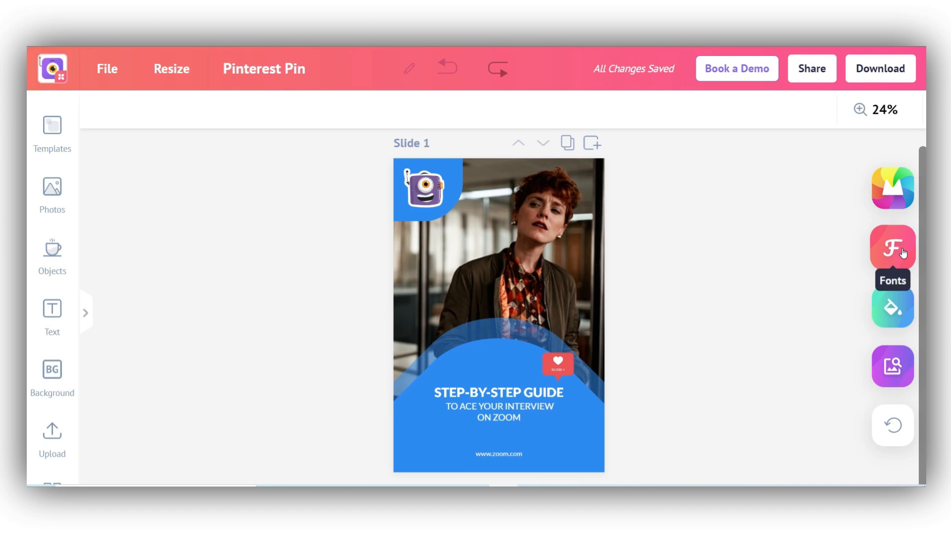
click(893, 187)
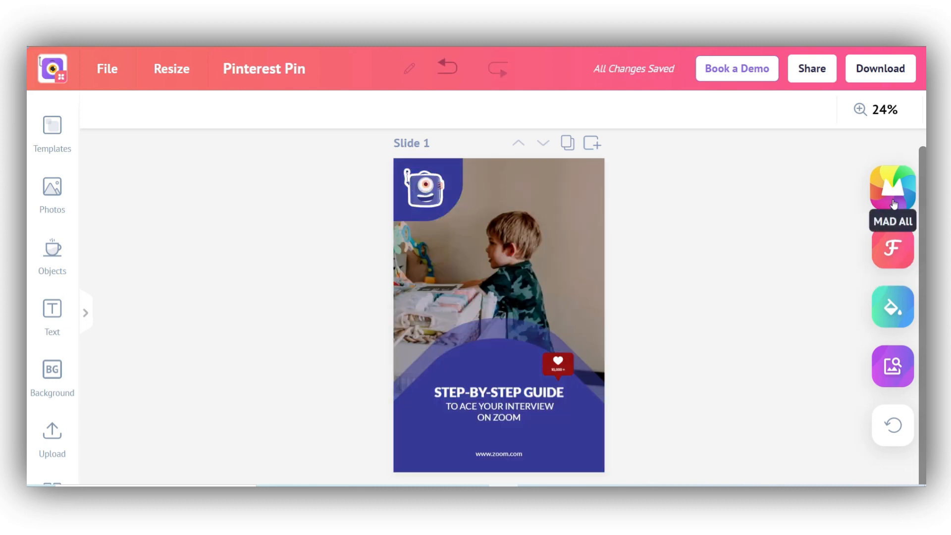
click(892, 189)
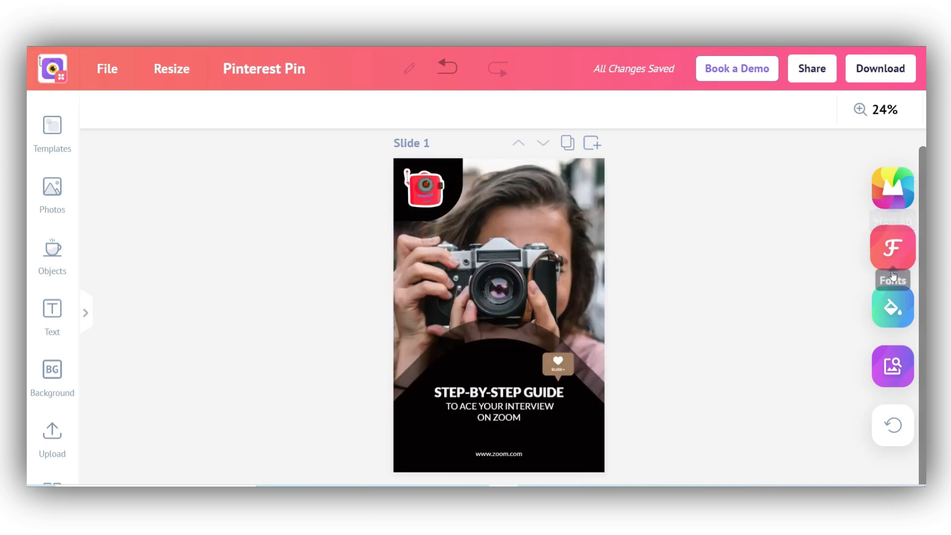
click(893, 426)
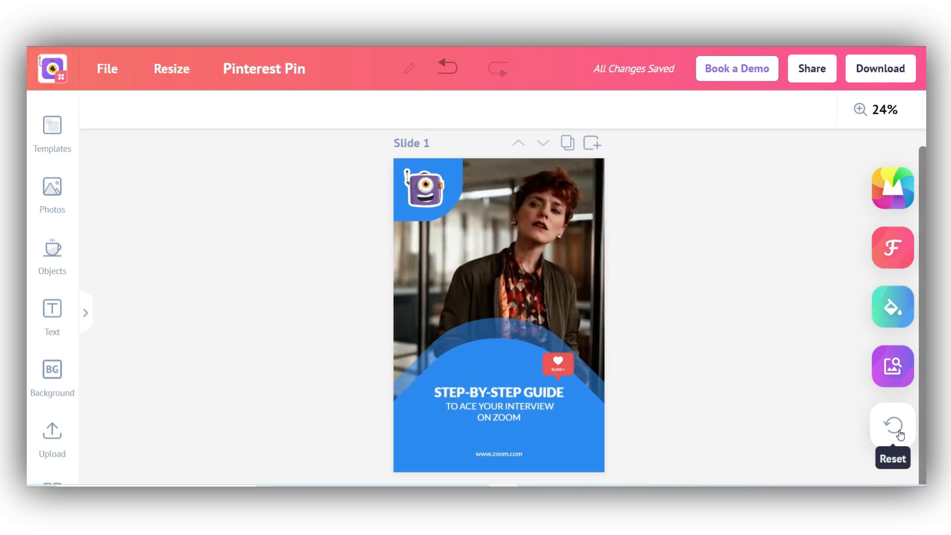
click(880, 68)
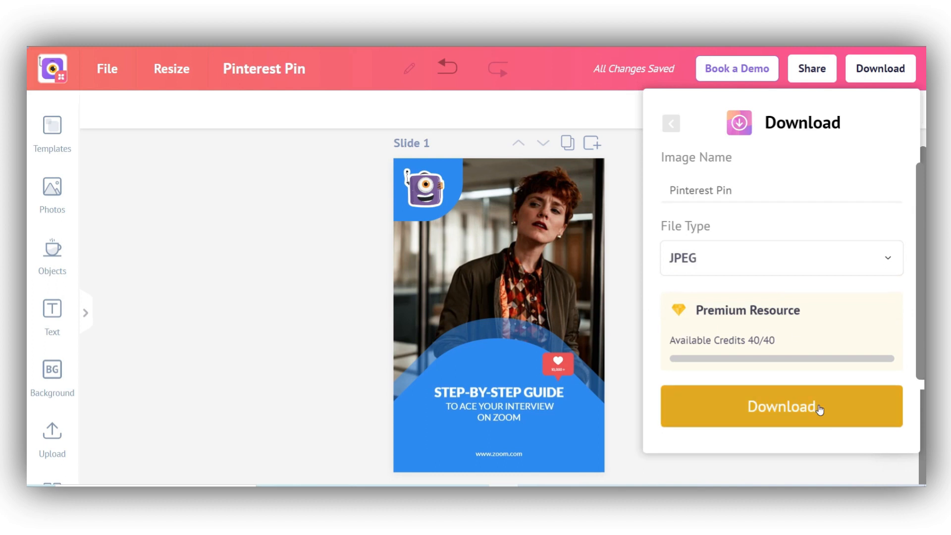
- Download the pin design from Picmaker as a JPEG image named Pinterest Pin
click(783, 407)
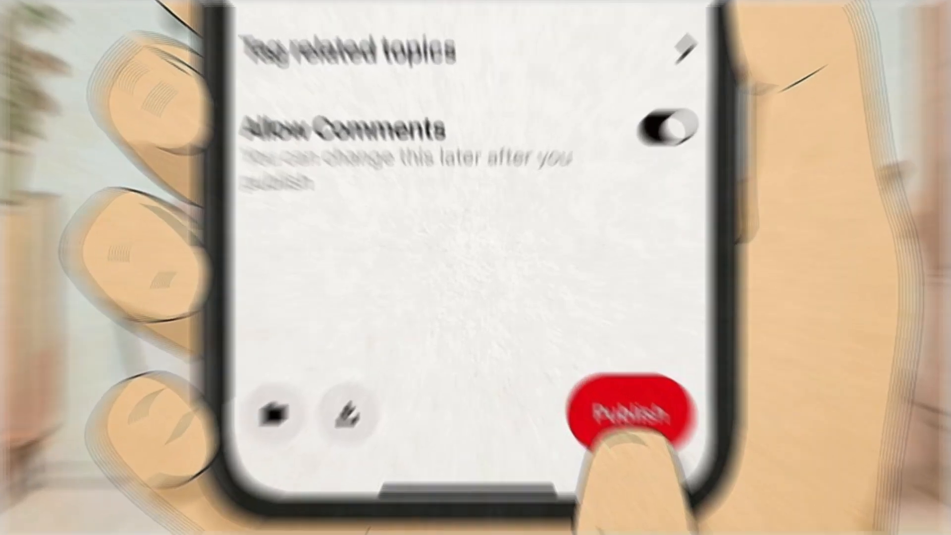
- Return to the Pinterest Business home feed after browsing Picmaker's pin templates
click(631, 410)
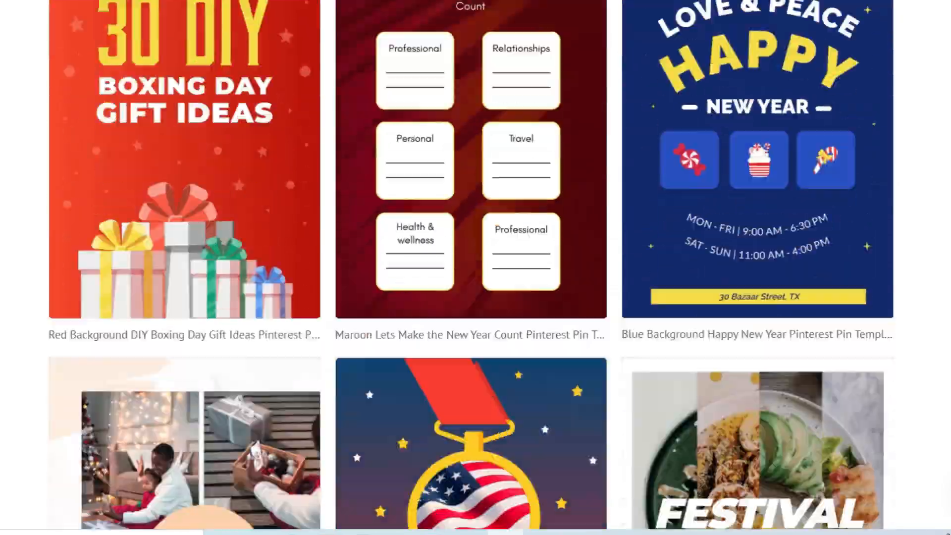
scroll(down, 3)
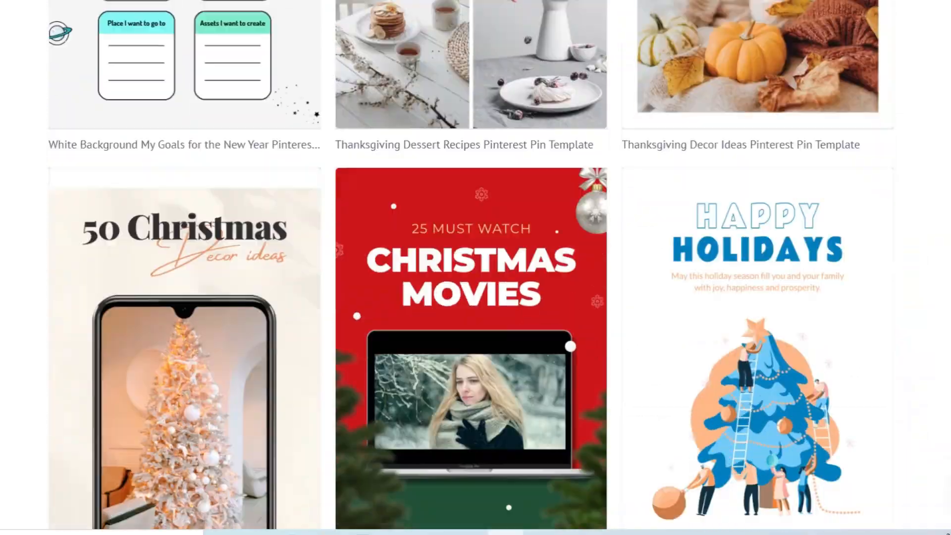
scroll(down, 3)
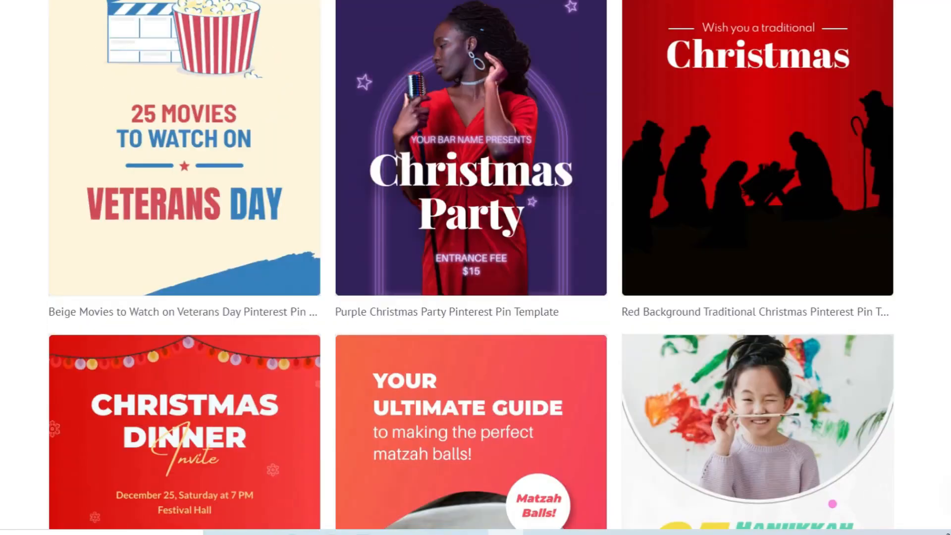
scroll(down, 3)
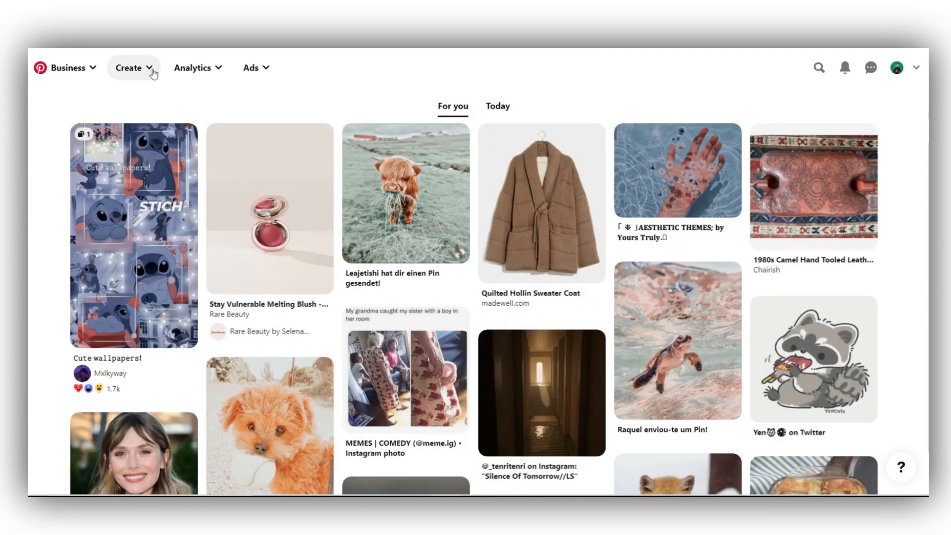
- Start a new pin via Create > Create Pin and upload the downloaded Picmaker image
click(132, 67)
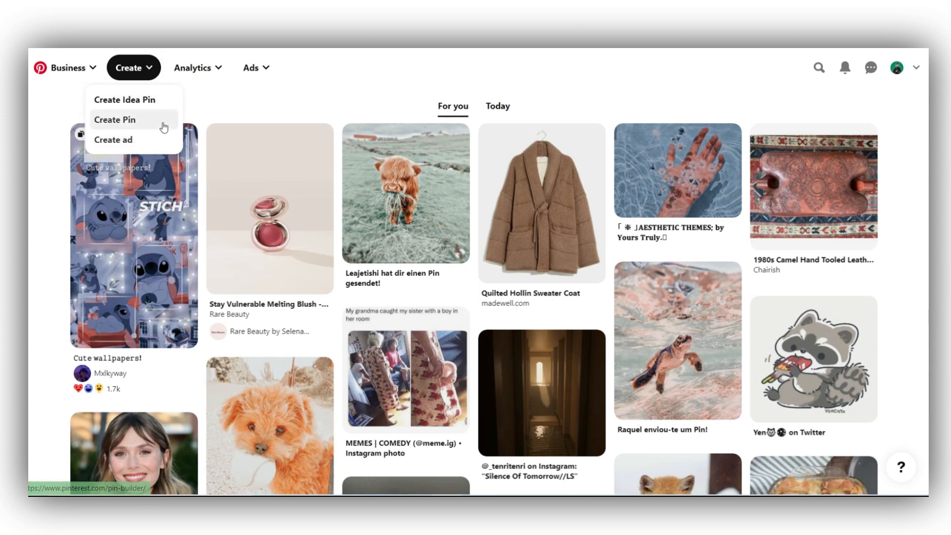
click(114, 119)
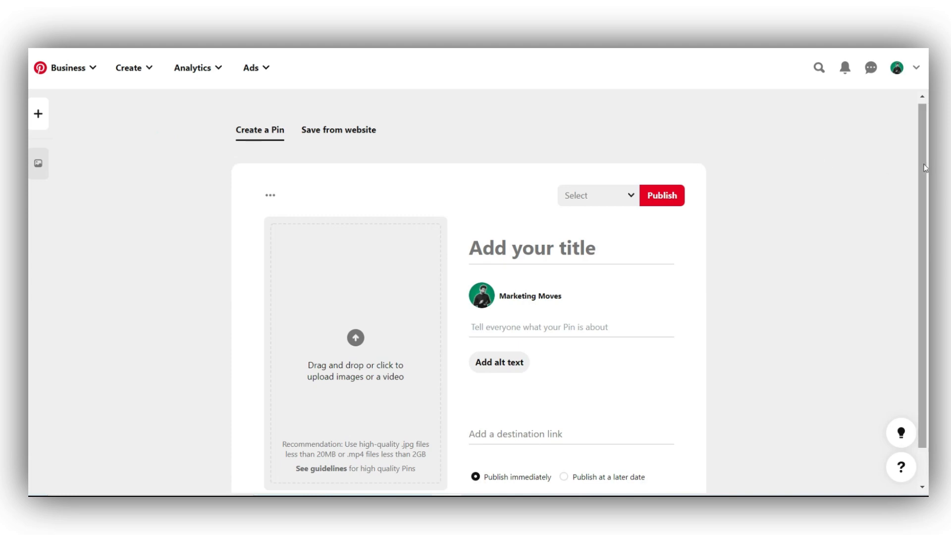
scroll(down, 3)
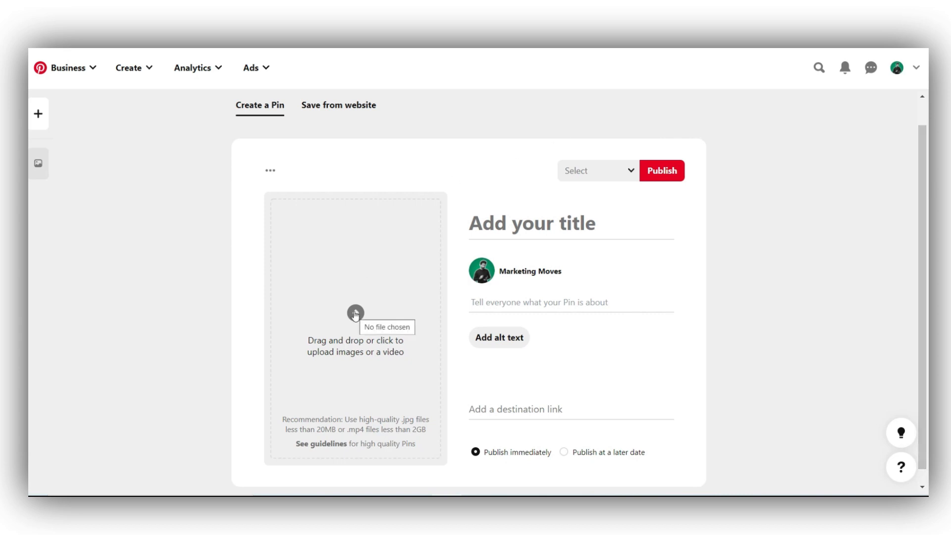
click(355, 313)
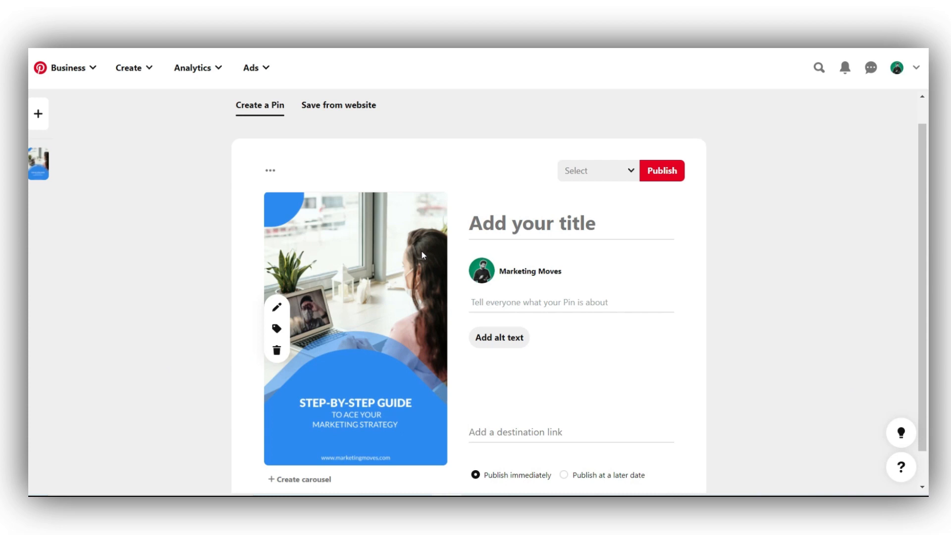
click(531, 224)
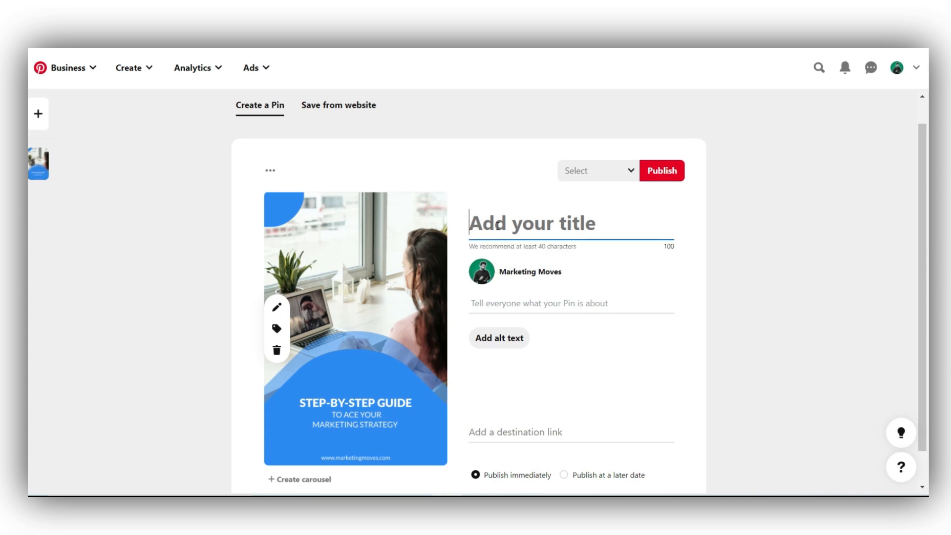
- Title the pin 'Top Marketing Tips & Ideas For 2022.'
text(Top Marketing Tips &)
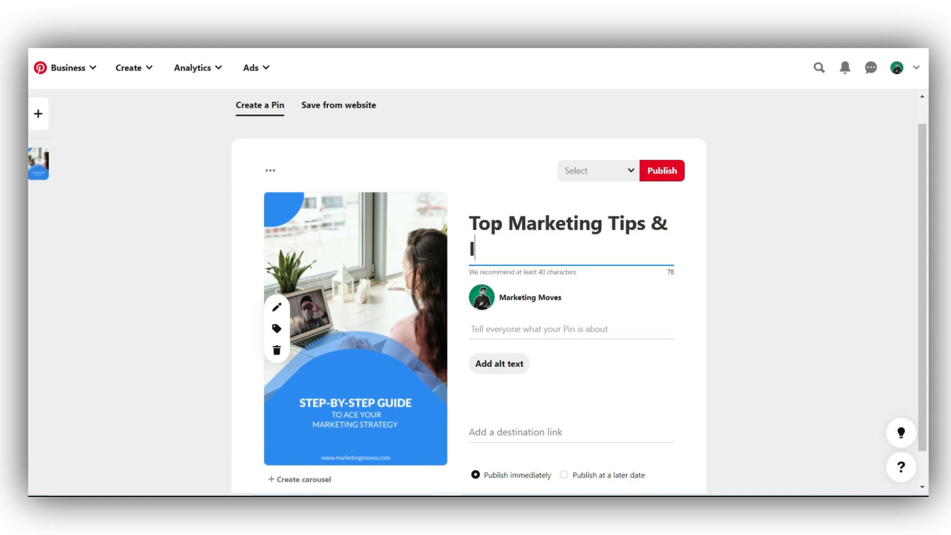
text(Ideas For 2022)
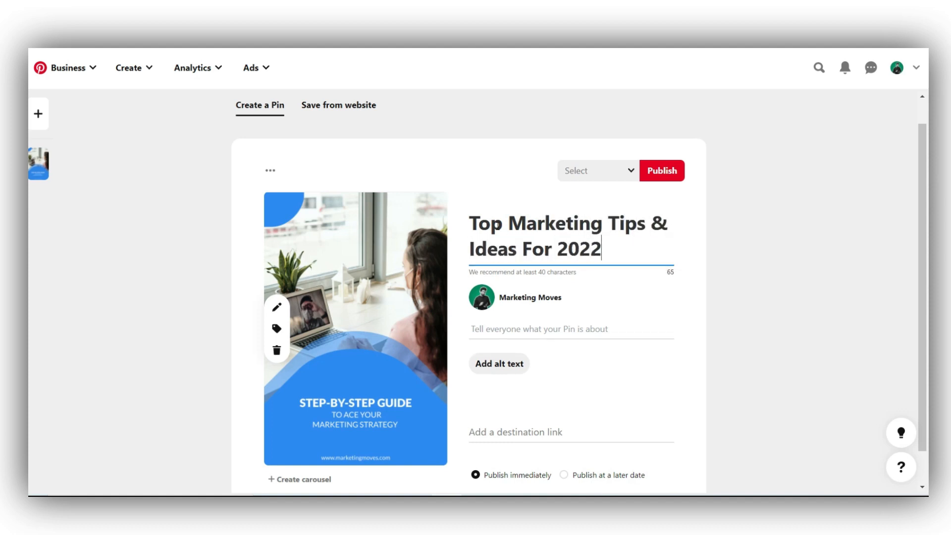
text(.)
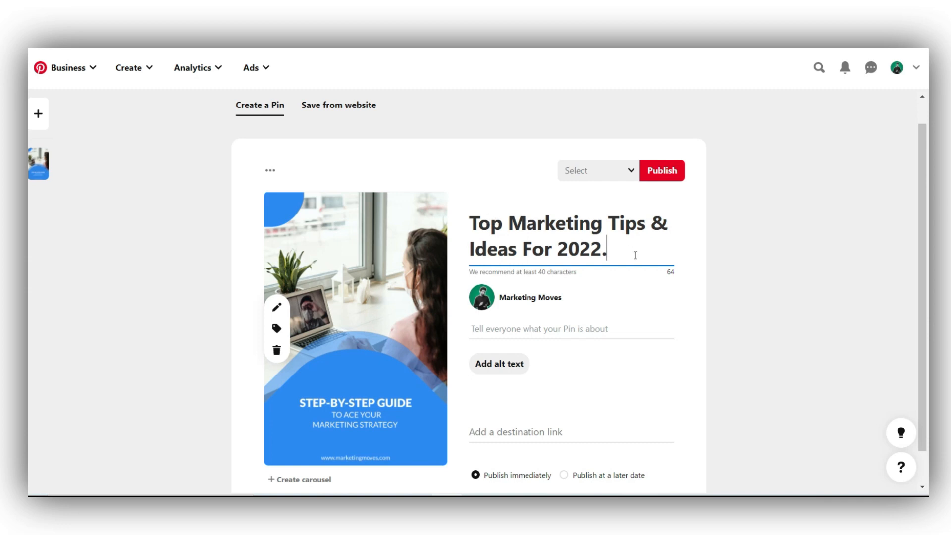
- Describe the pin as a step-by-step guide to meeting marketing goals and future opportunities
click(571, 328)
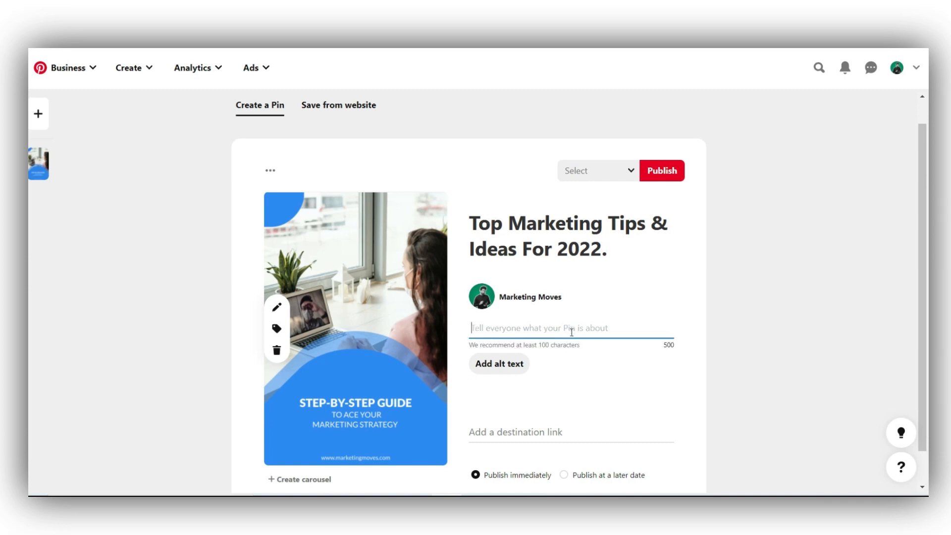
text(This step-by-step guide will help keep you and your)
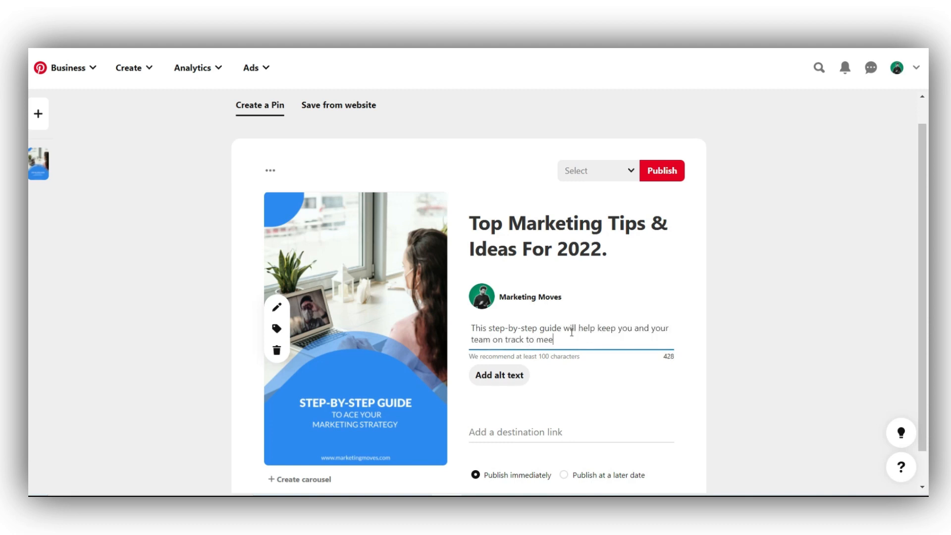
text(t your marketing goals and maximise on pote)
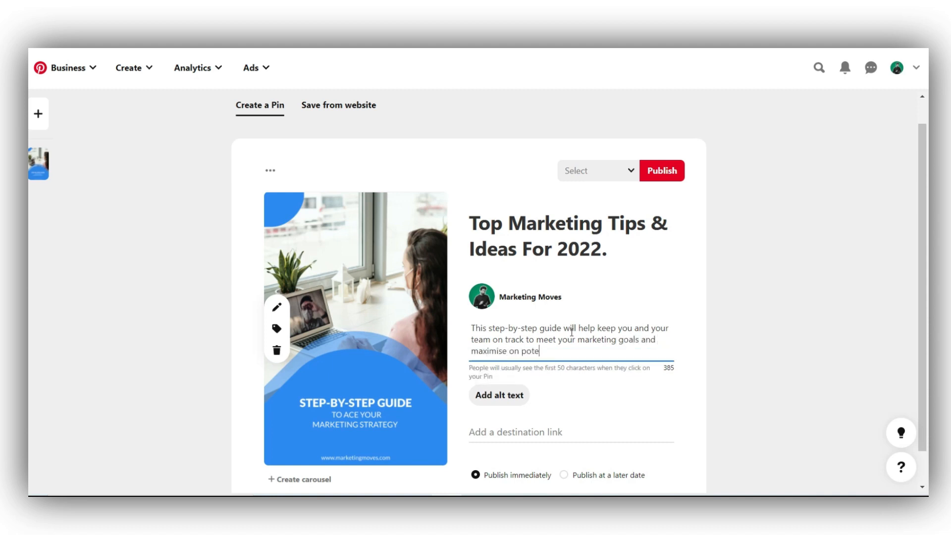
text(ntial future opportu)
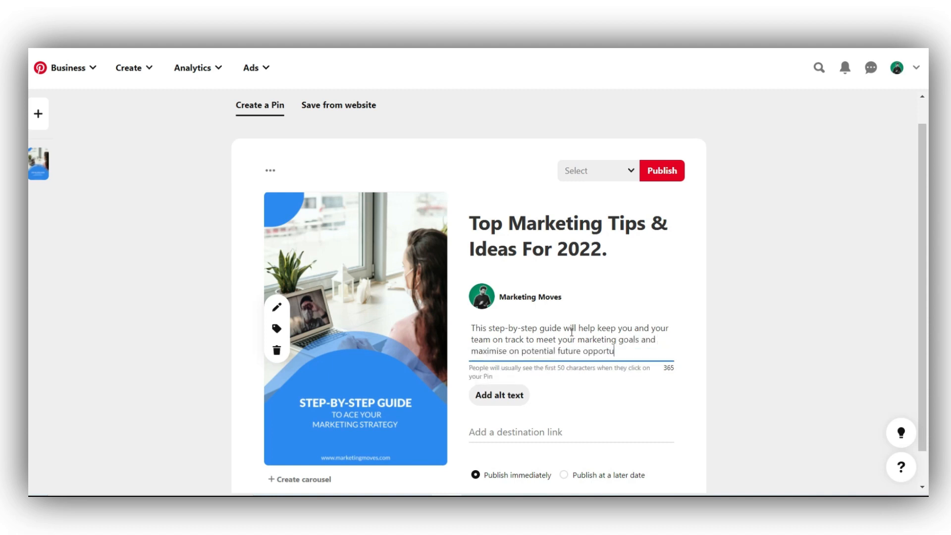
text(nities.)
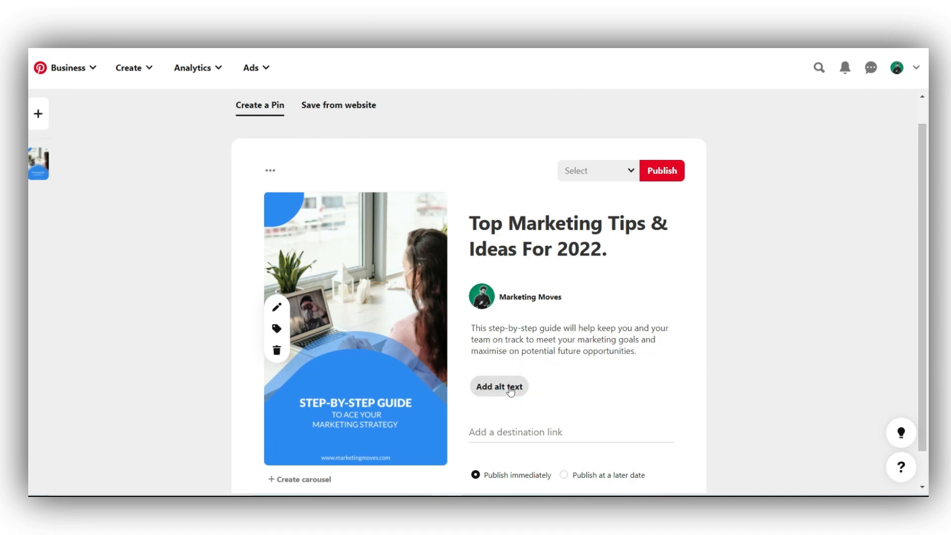
- Give the pin alt text about 2020 marketing strategy planning
click(498, 386)
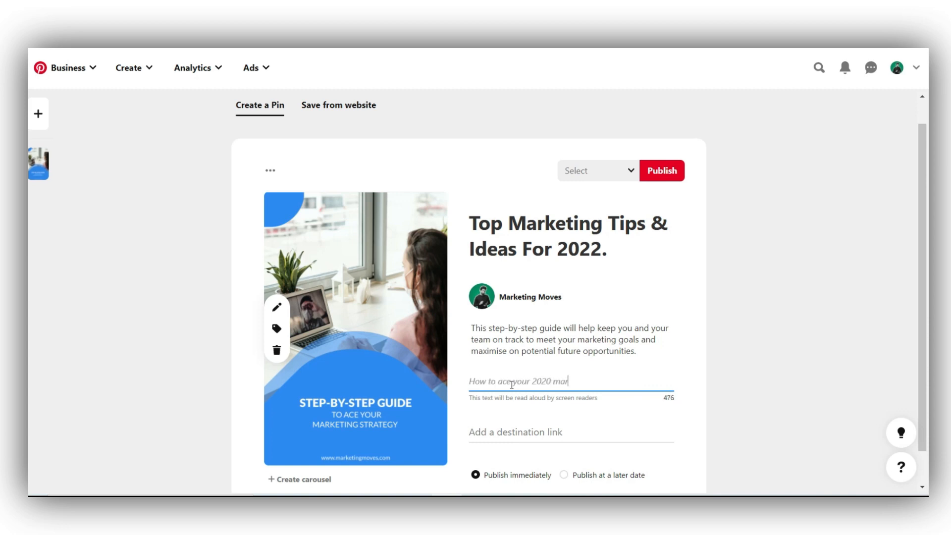
text(keting strategy)
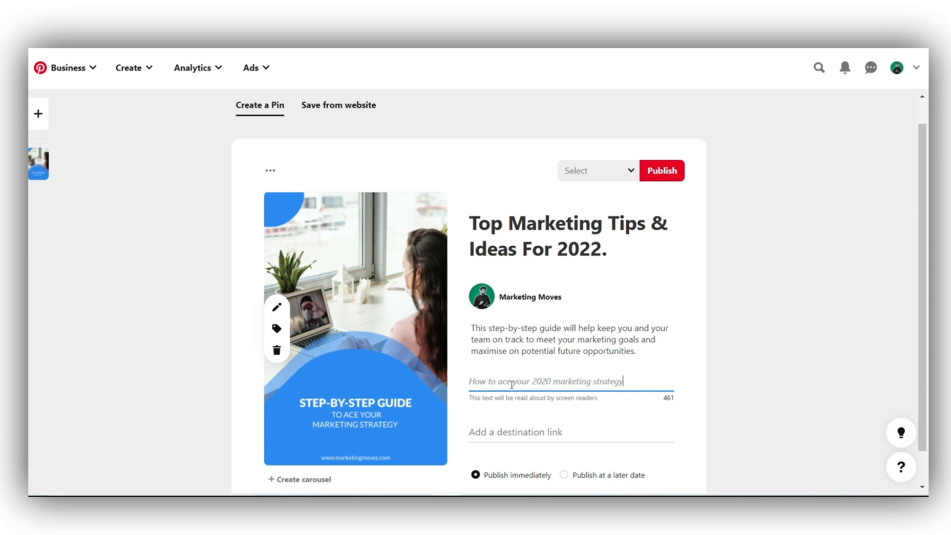
text(planning.)
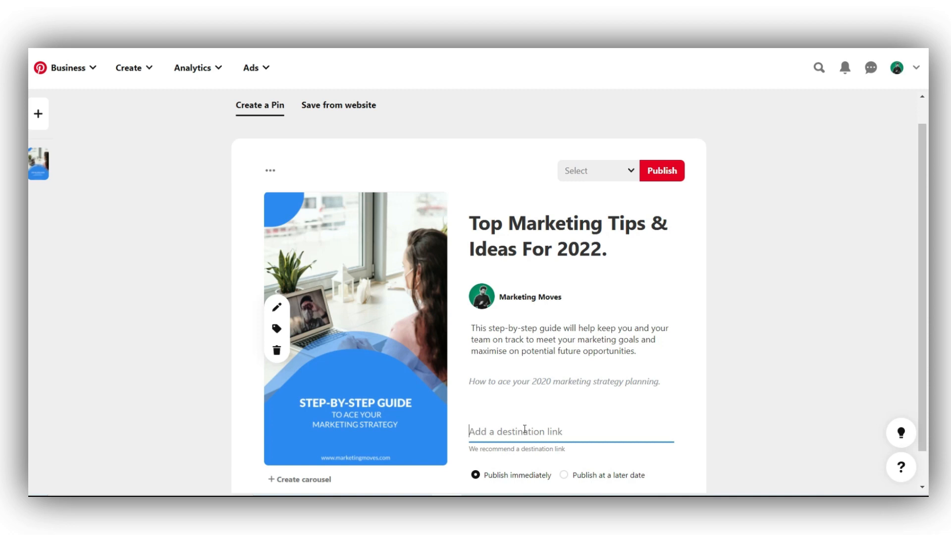
text(www.mar)
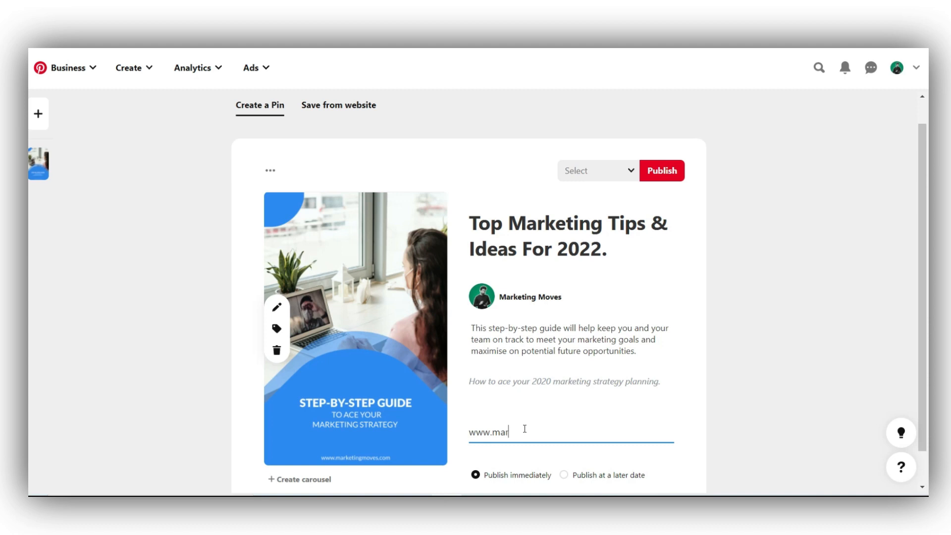
text(ketingmo)
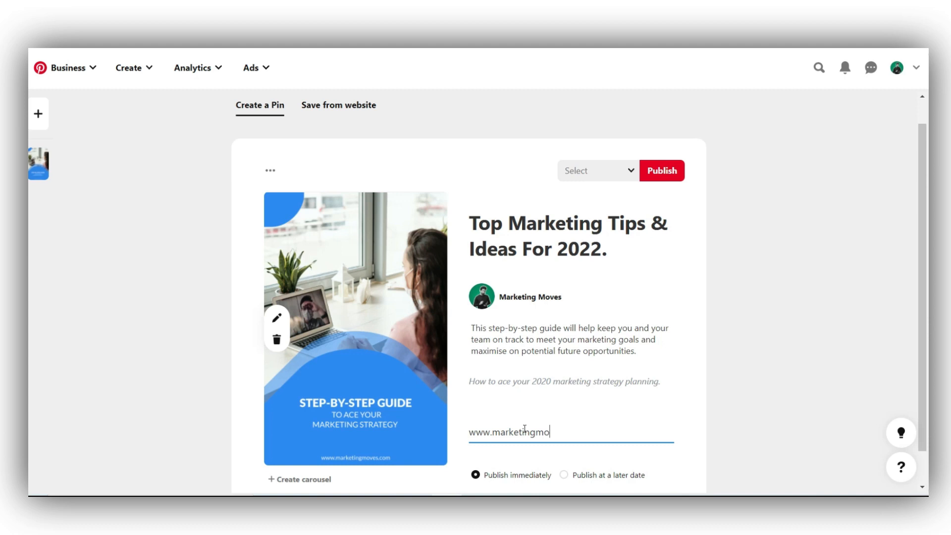
text(ves.com)
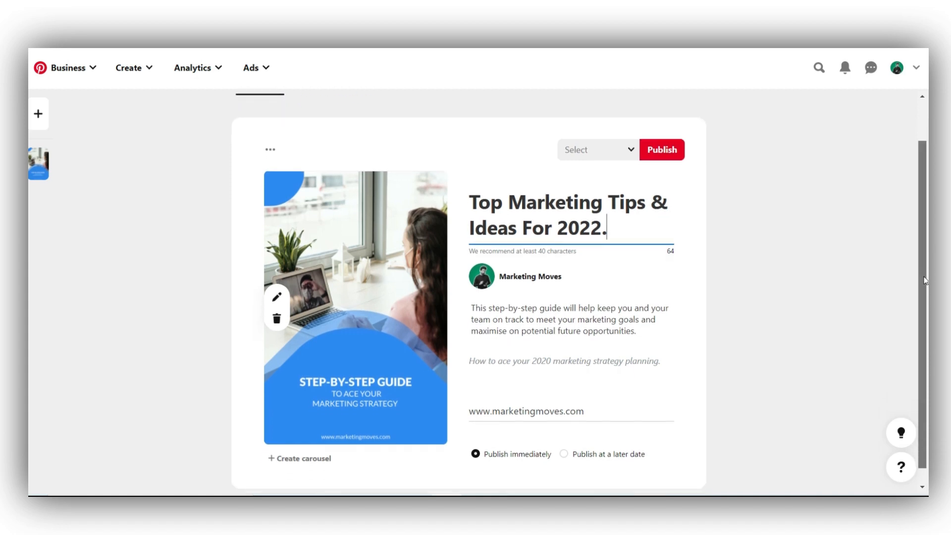
- Create a new board named Marketing 360 as the pin's board
scroll(down, 3)
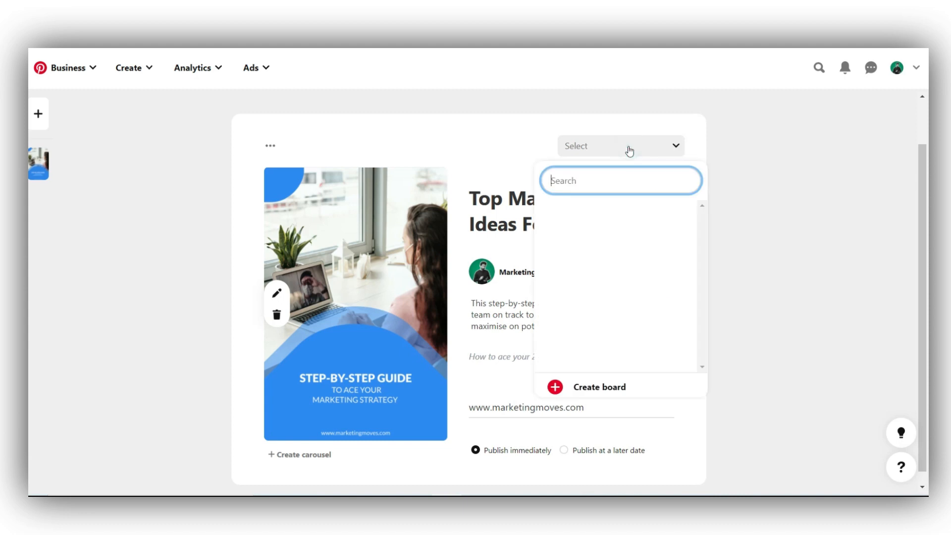
mouse_move(632, 297)
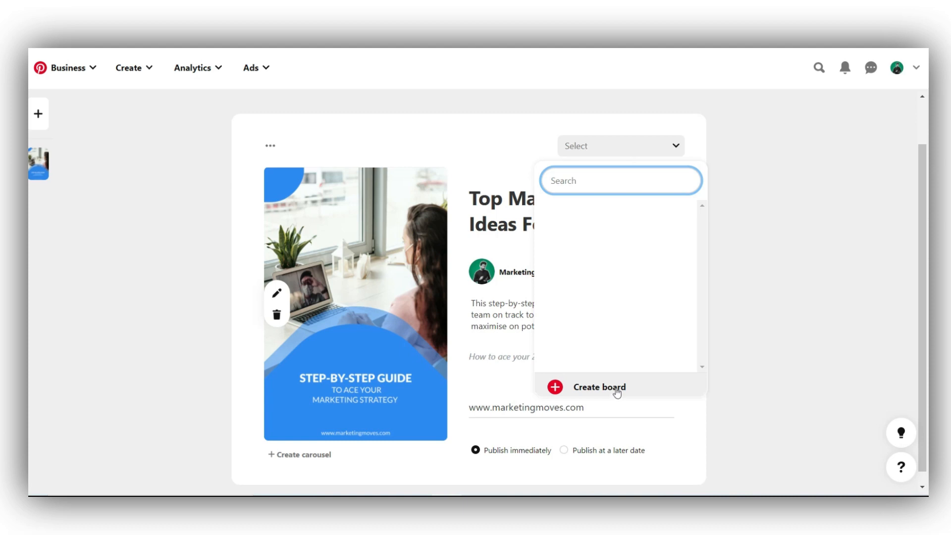
click(599, 387)
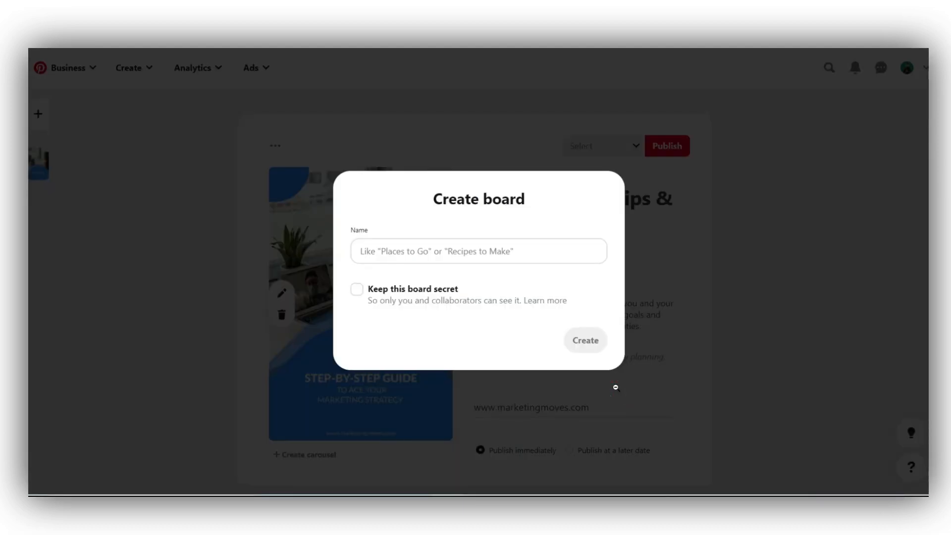
text(Marketing 36)
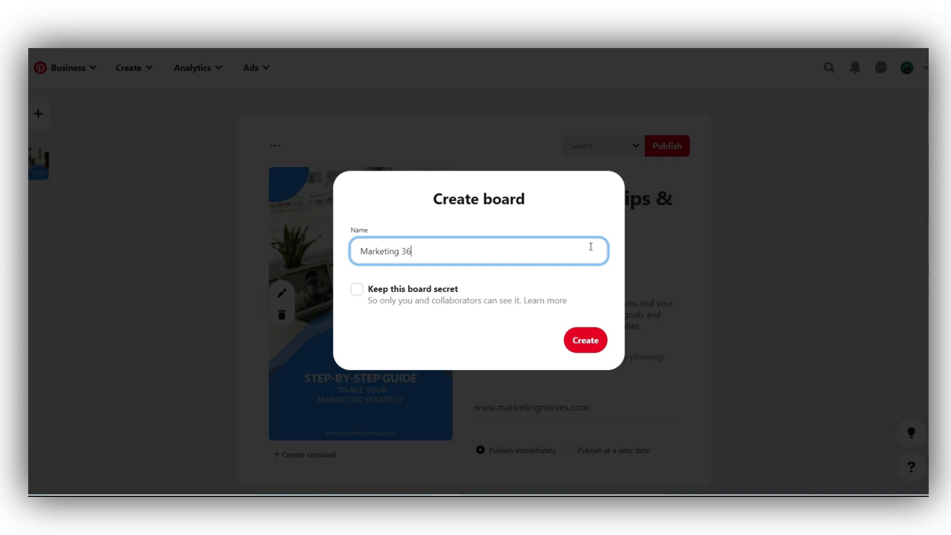
text(0)
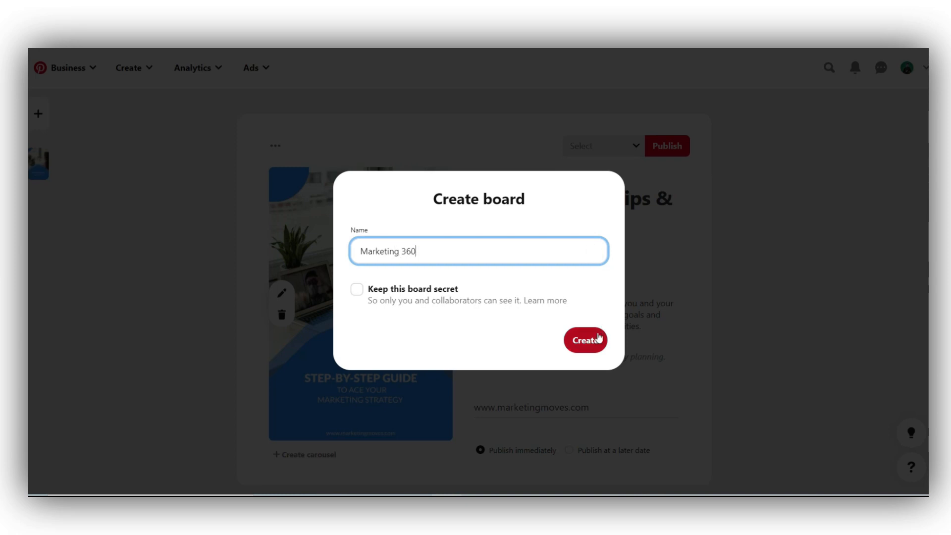
click(584, 340)
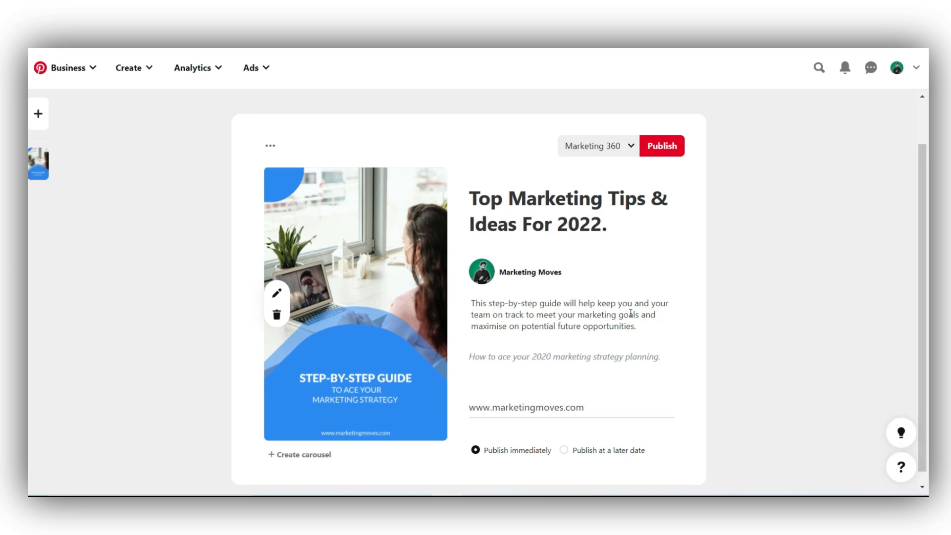
mouse_move(654, 362)
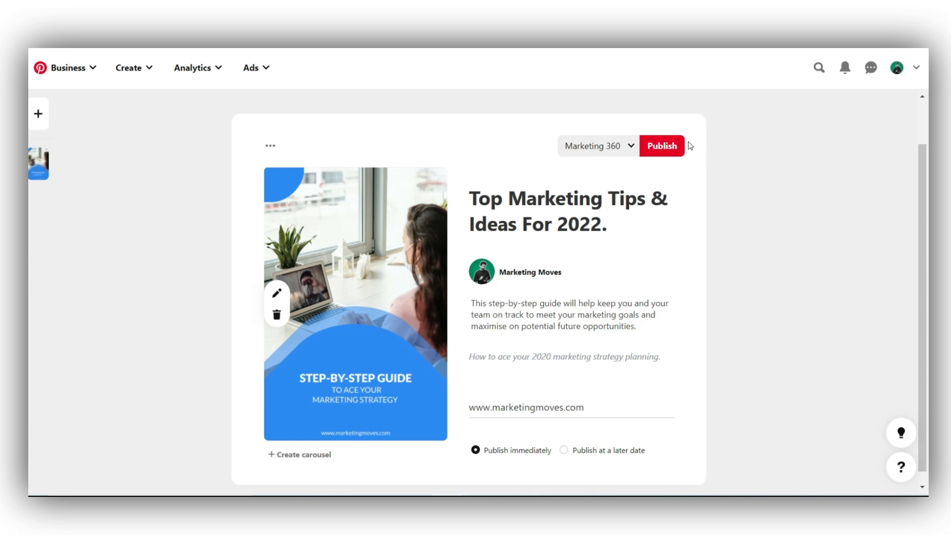
- Publish the finished pin and get the 'You created a Pin' confirmation
click(662, 146)
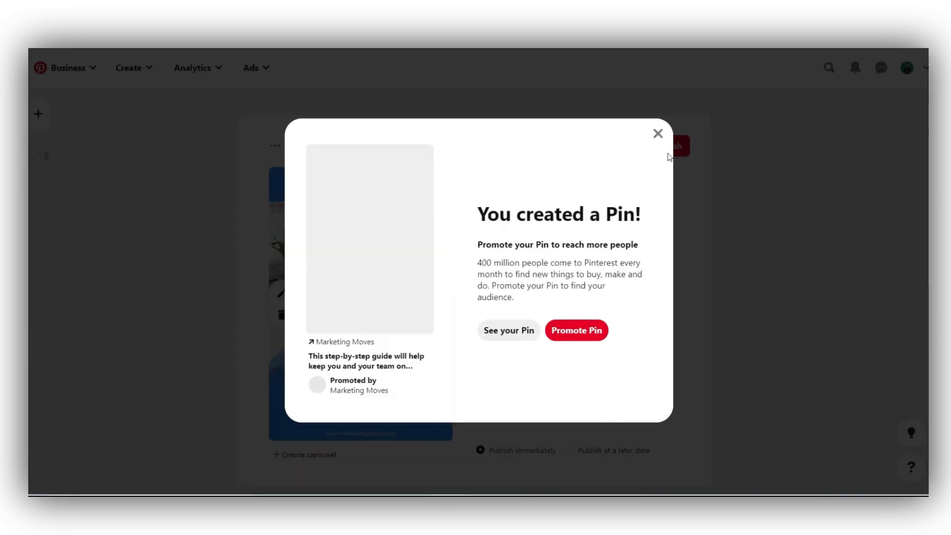